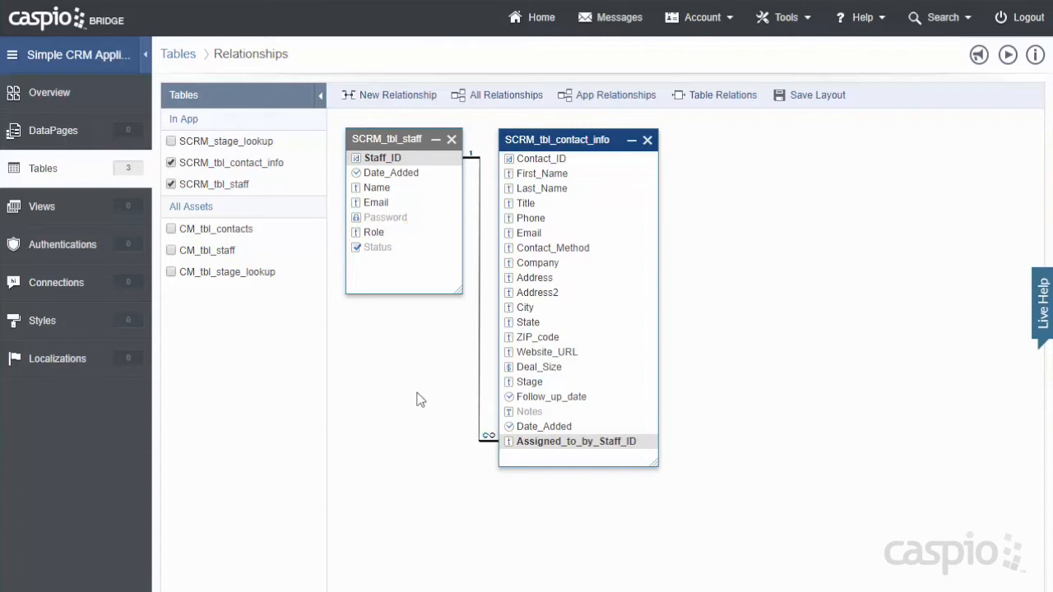
pyautogui.moveTo(181, 324)
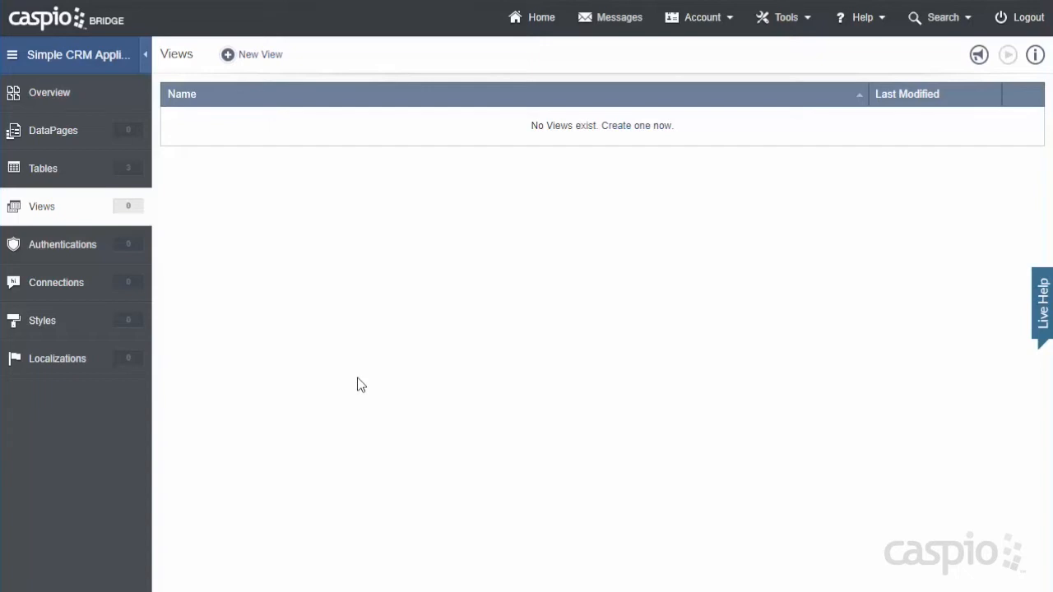
pyautogui.moveTo(260, 54)
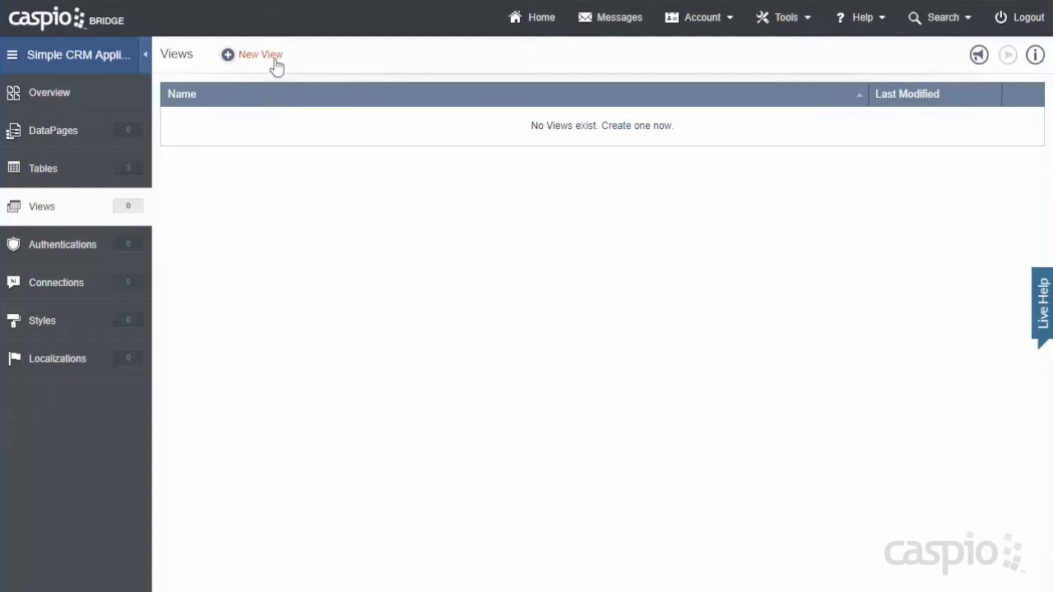
# Step: Create a view named SCRM_Active_Managers on the SCRM_tbl_staff table and proceed to its fields
pyautogui.click(259, 54)
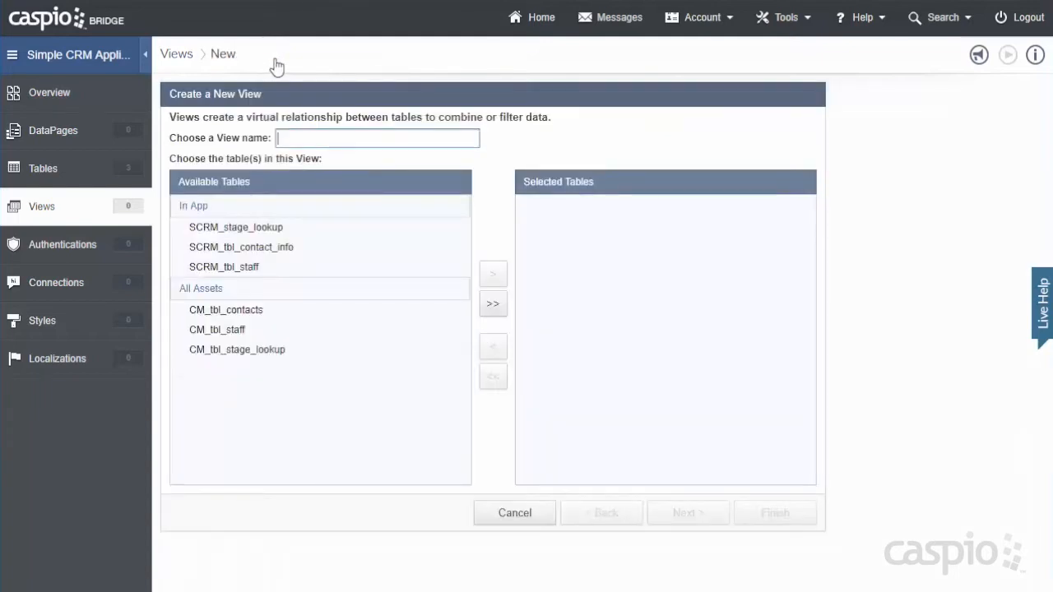
pyautogui.write('SCRM_Active_M')
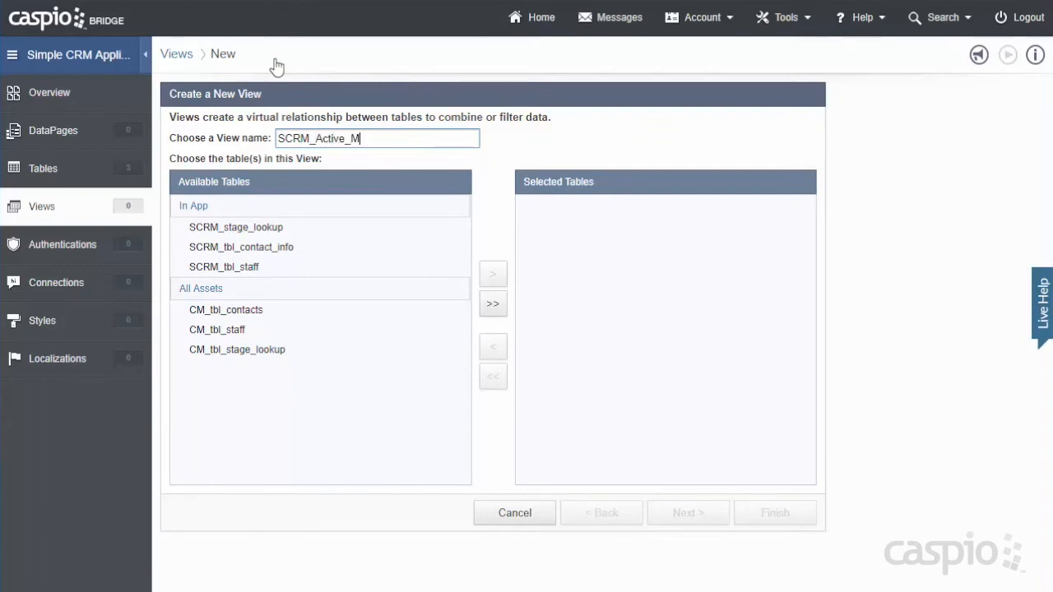
pyautogui.write('anagers')
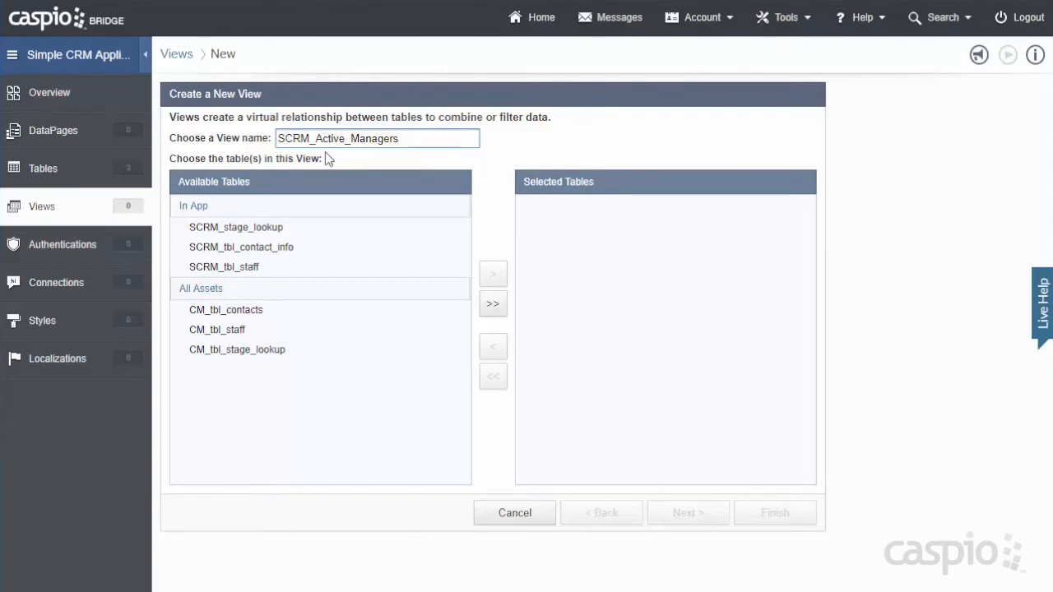
pyautogui.moveTo(395, 159)
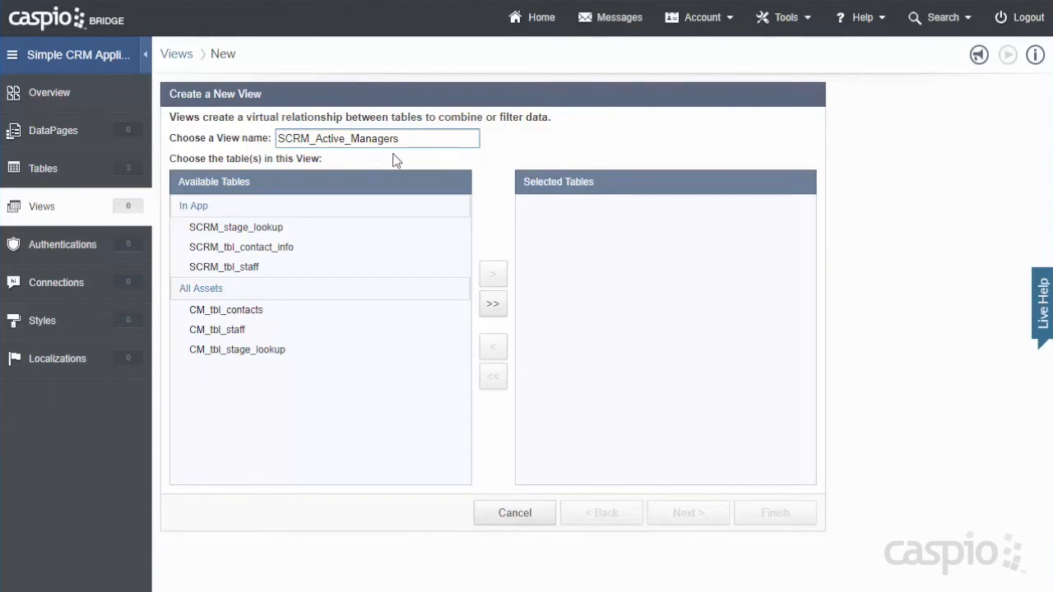
pyautogui.moveTo(360, 272)
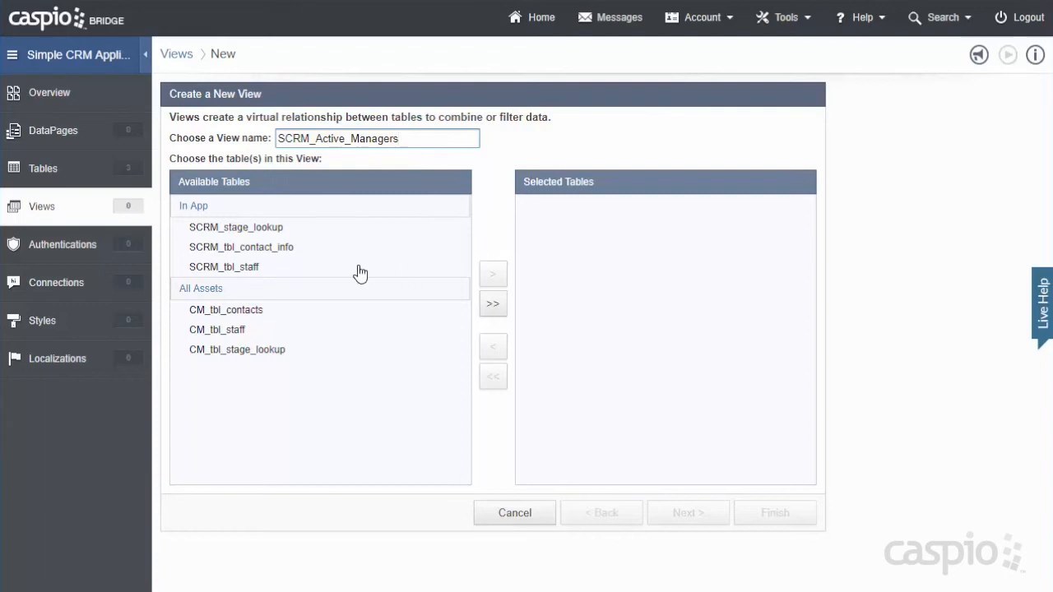
pyautogui.click(224, 266)
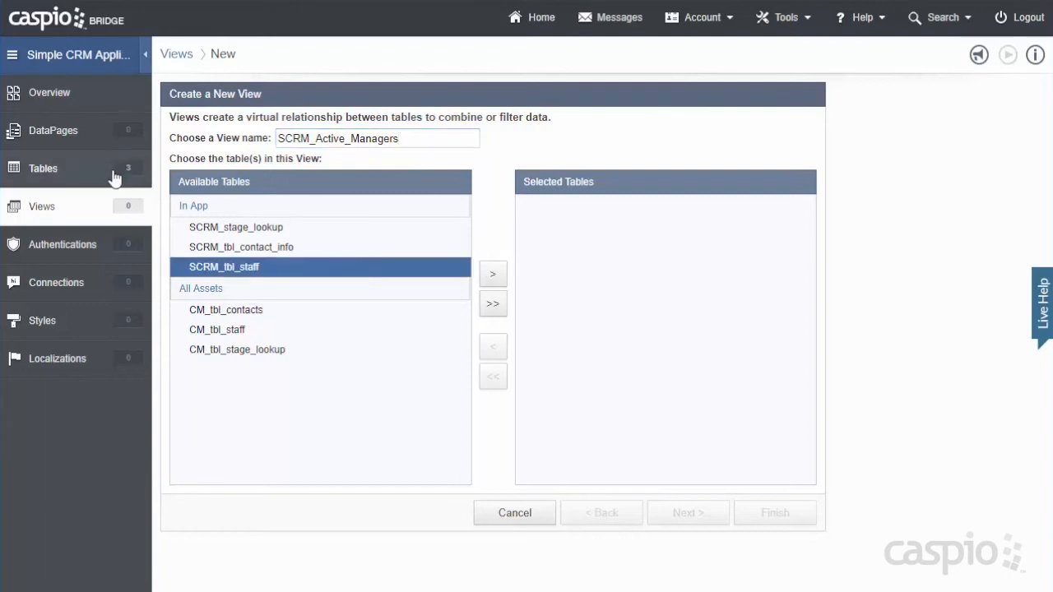
pyautogui.moveTo(510, 300)
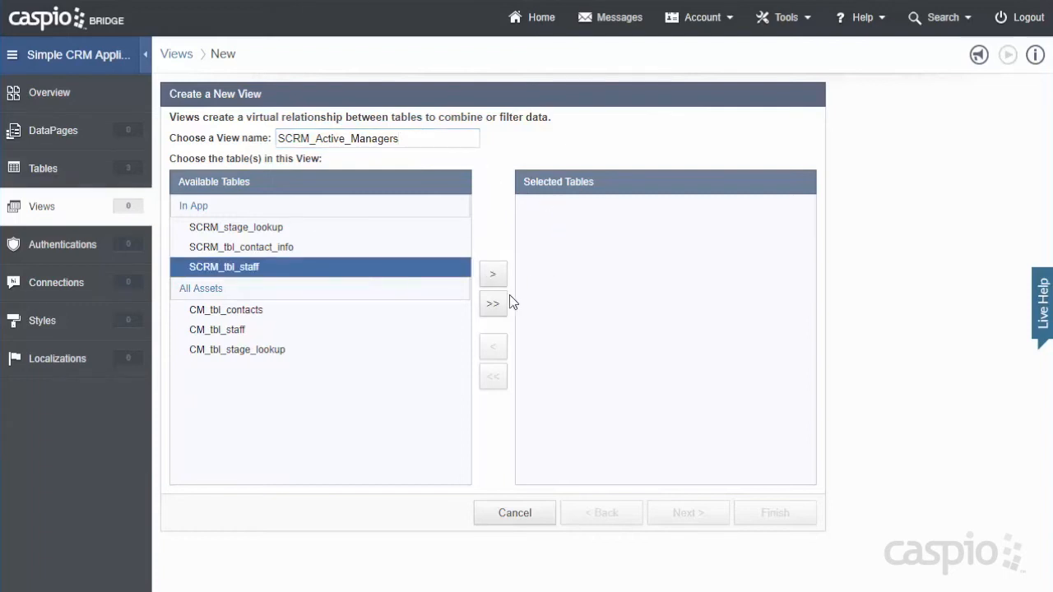
pyautogui.click(493, 273)
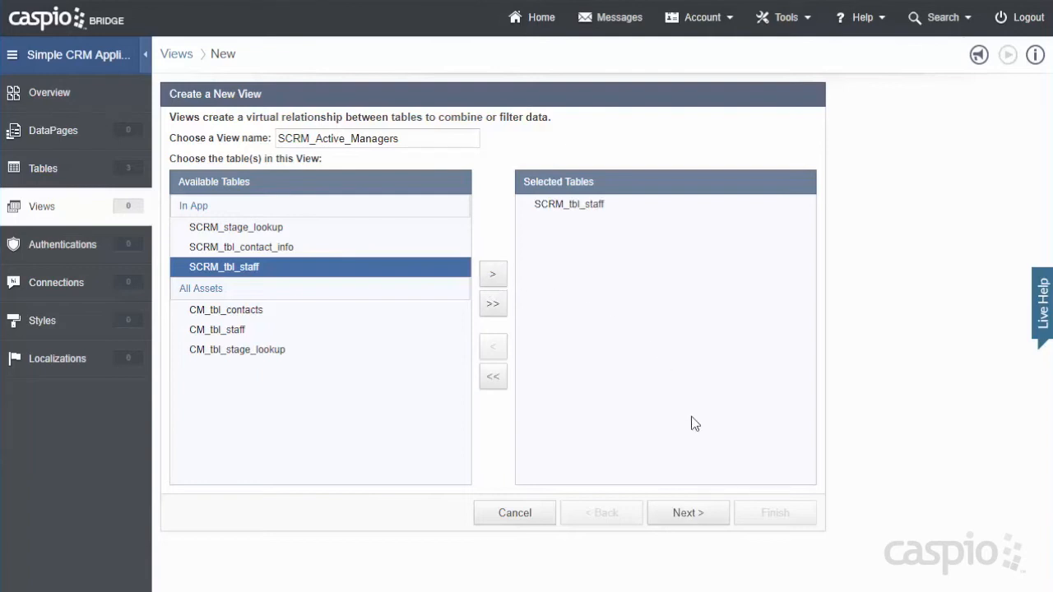
pyautogui.click(688, 512)
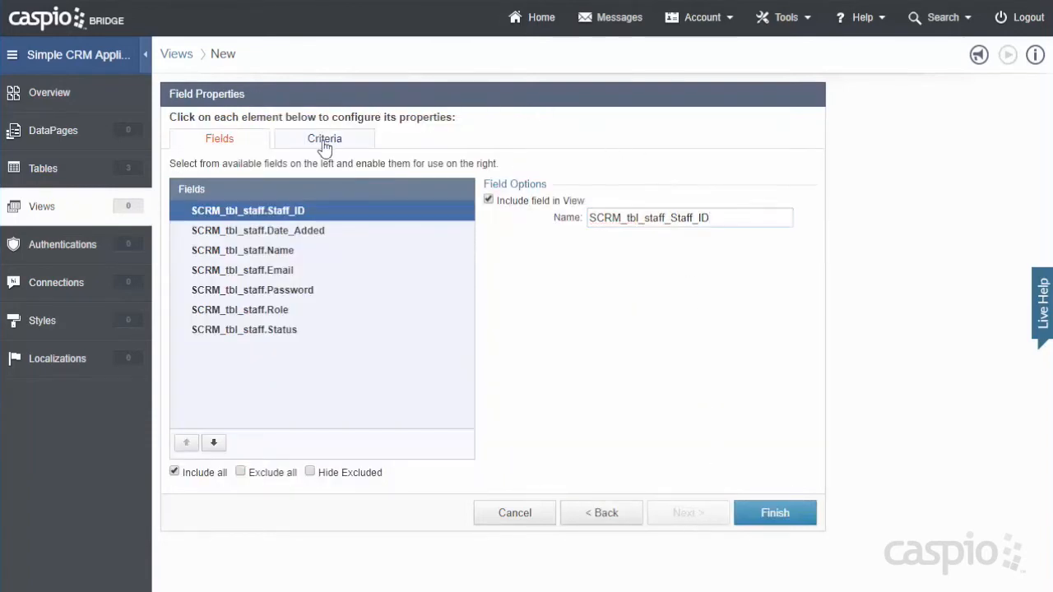
# Step: In the view's criteria builder, add an OR group with conditions, then discard it to the trash
pyautogui.click(324, 138)
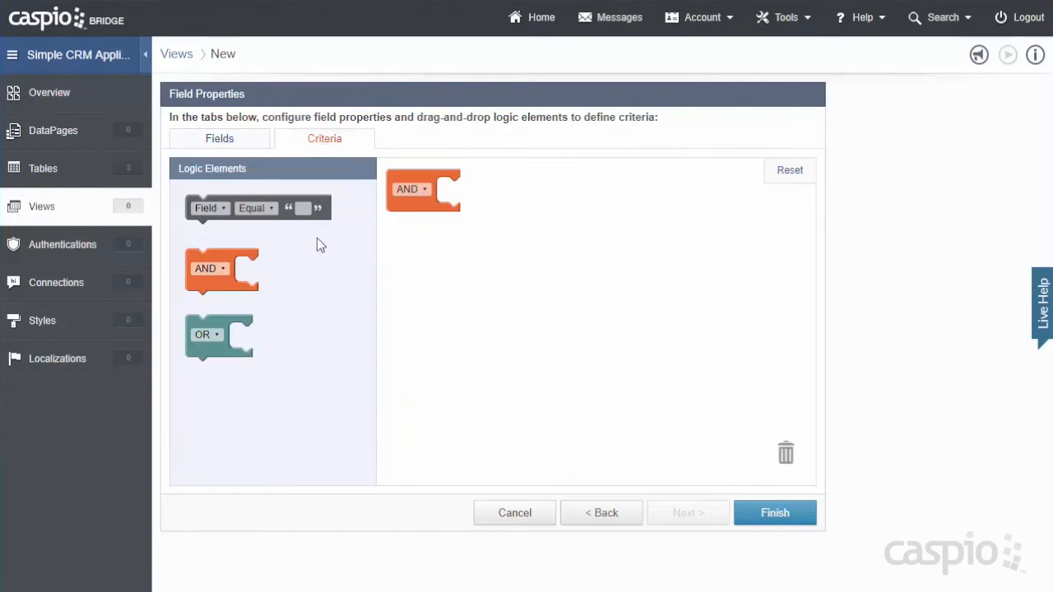
pyautogui.moveTo(219, 334); pyautogui.dragTo(333, 296)
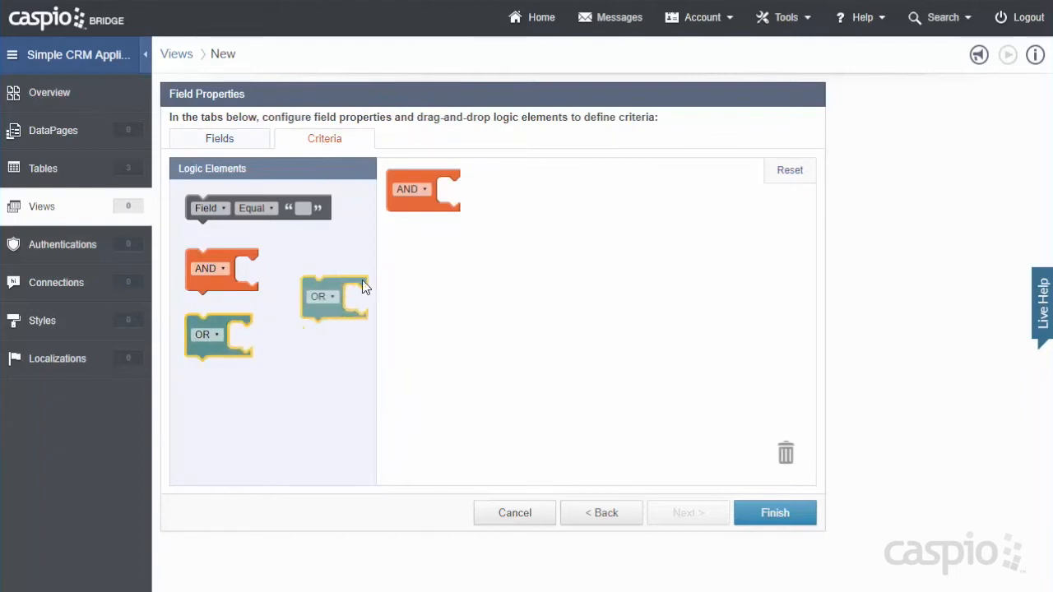
pyautogui.moveTo(333, 296); pyautogui.dragTo(468, 196)
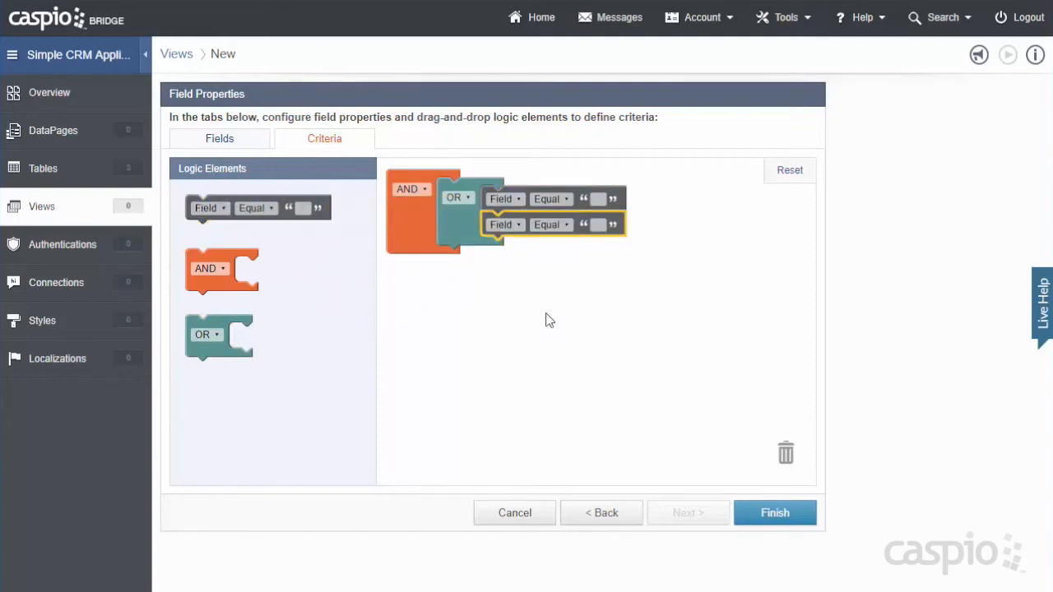
pyautogui.moveTo(456, 197); pyautogui.dragTo(568, 279)
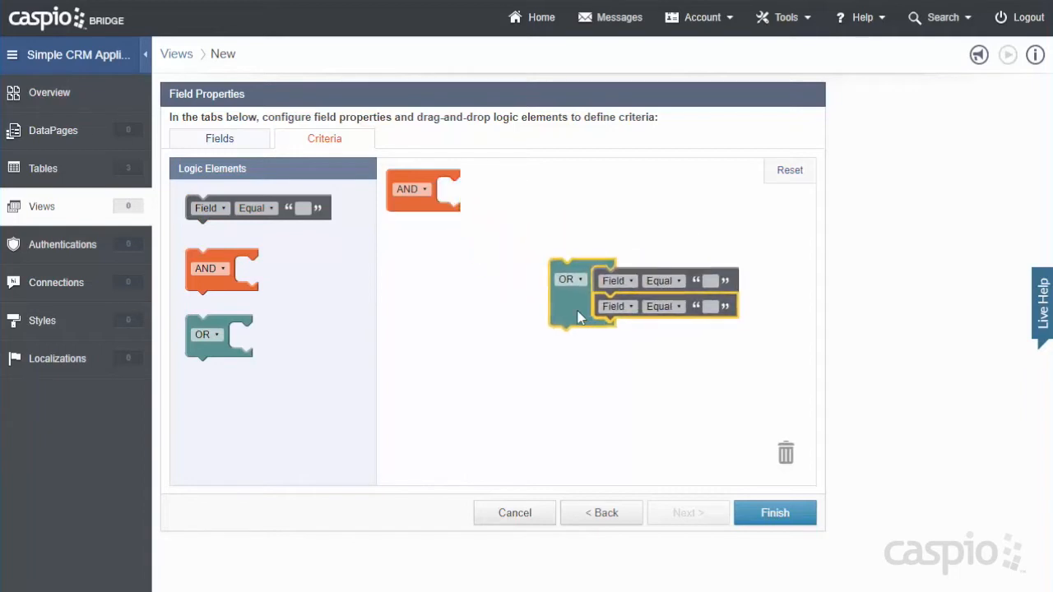
pyautogui.moveTo(579, 293); pyautogui.dragTo(781, 452)
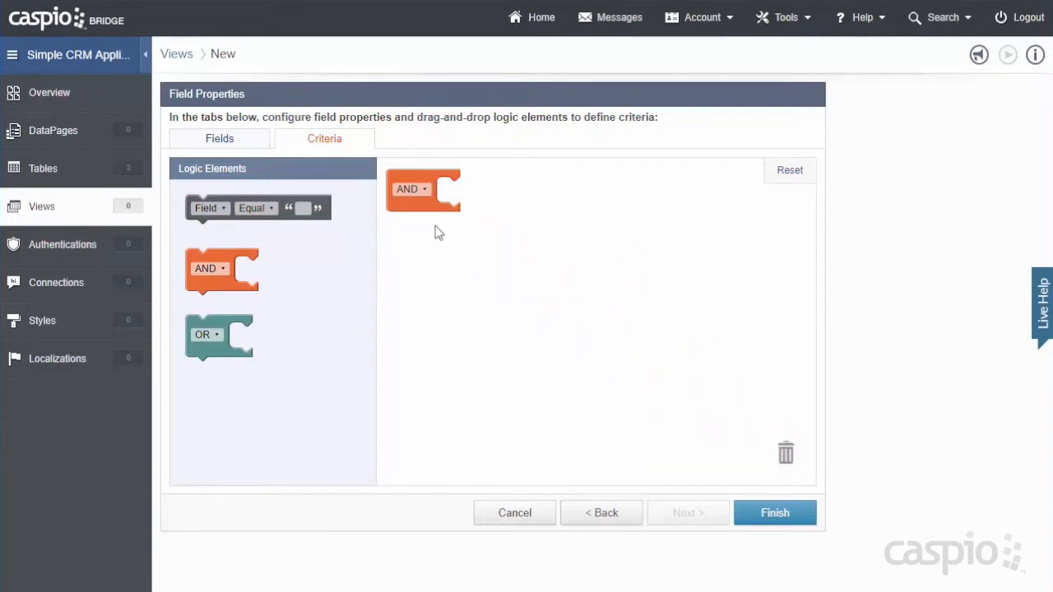
pyautogui.moveTo(400, 229)
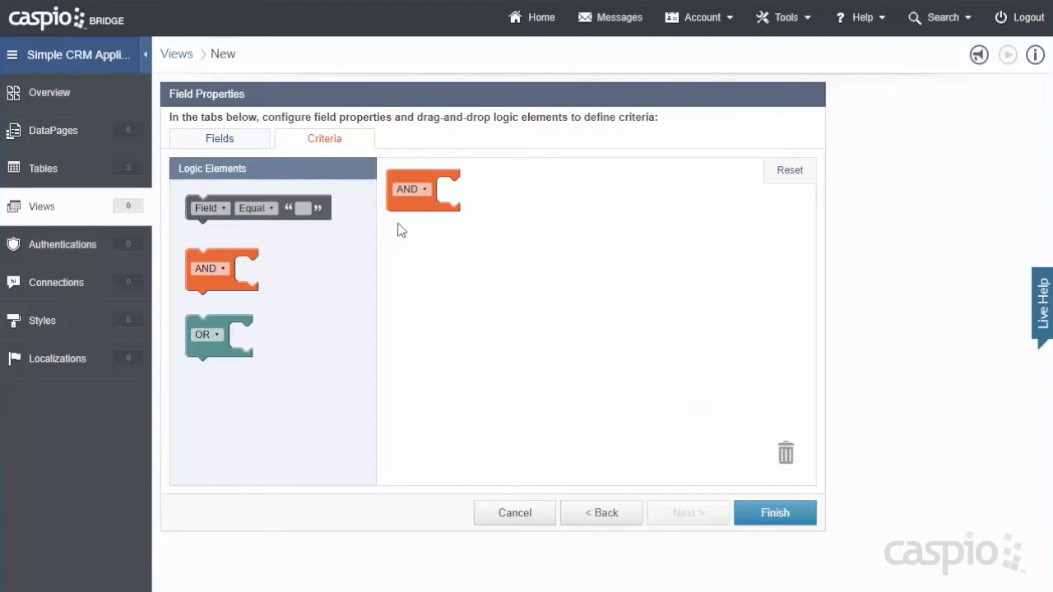
pyautogui.moveTo(431, 240)
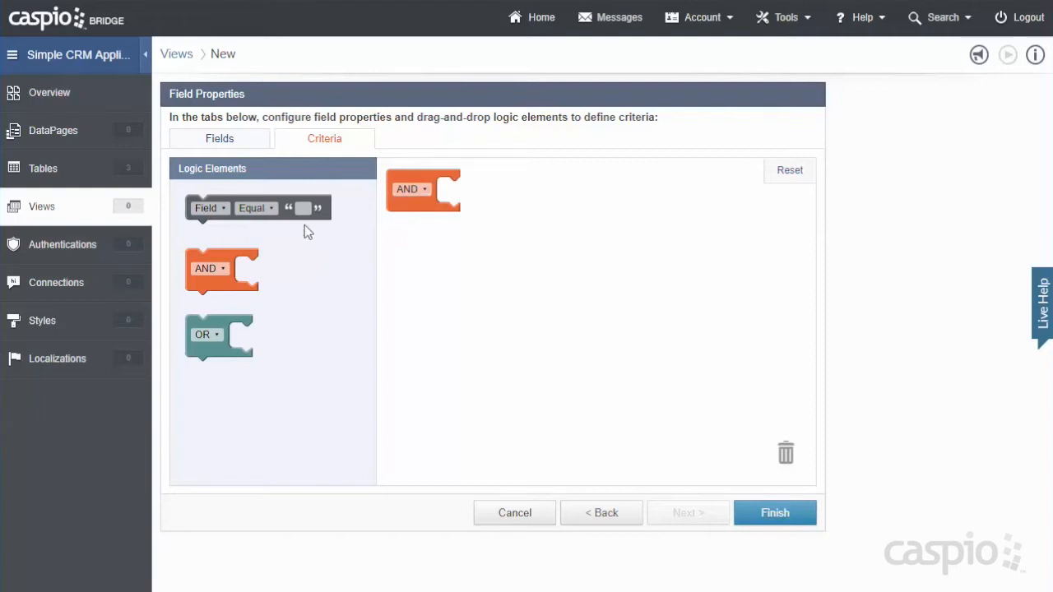
# Step: Add a criteria condition under AND: Role equals Manager
pyautogui.moveTo(255, 208); pyautogui.dragTo(477, 201)
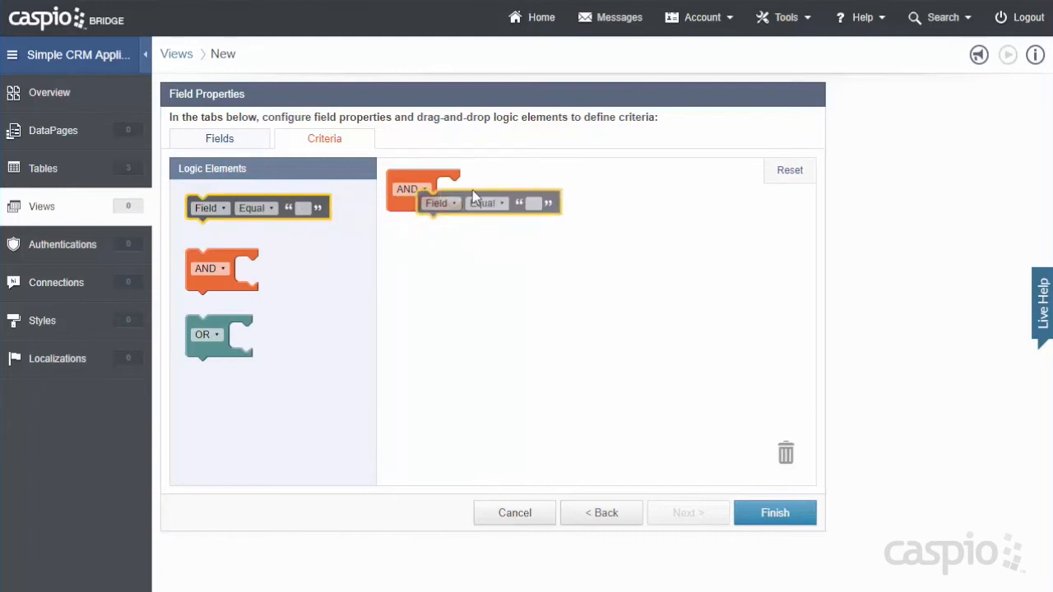
pyautogui.click(460, 190)
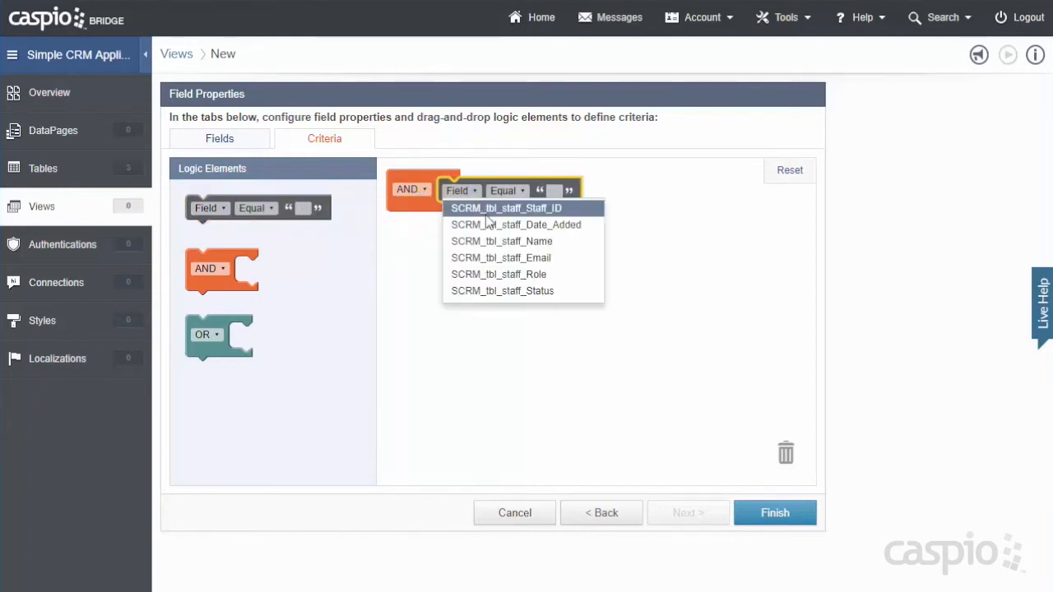
pyautogui.click(498, 274)
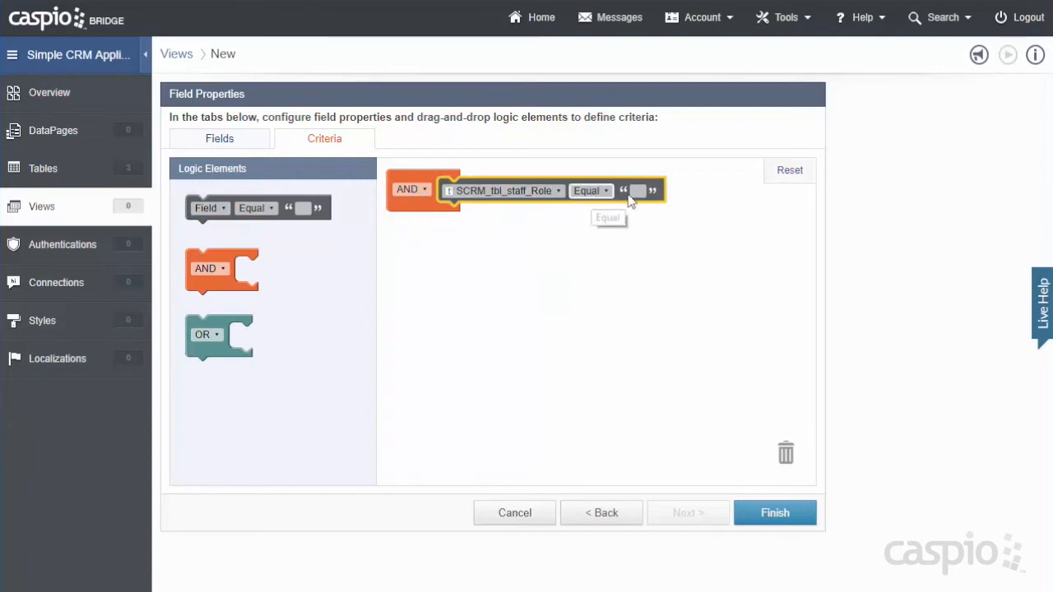
pyautogui.write('Manager')
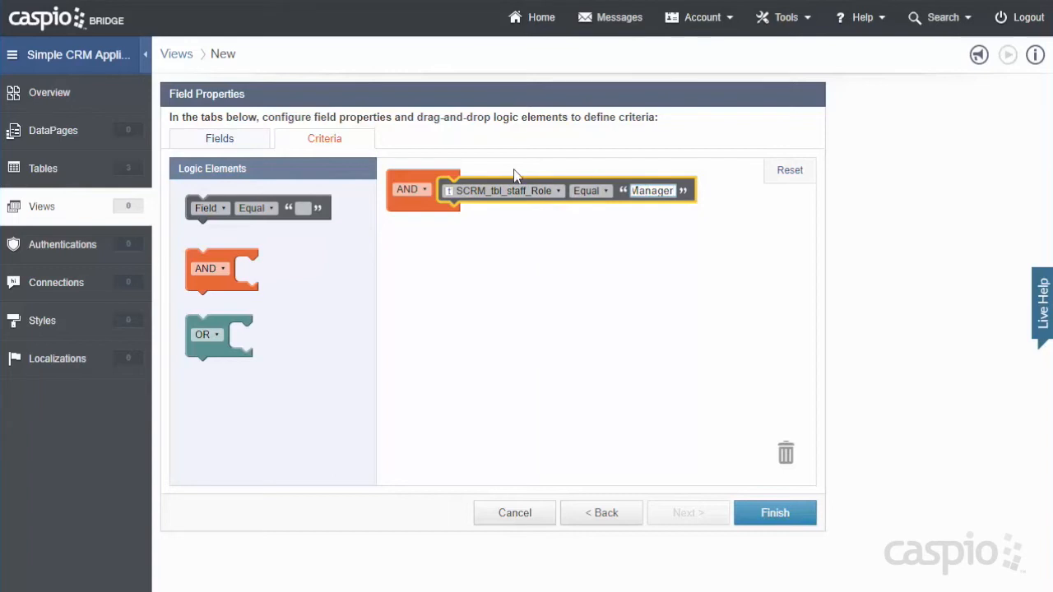
pyautogui.moveTo(233, 197)
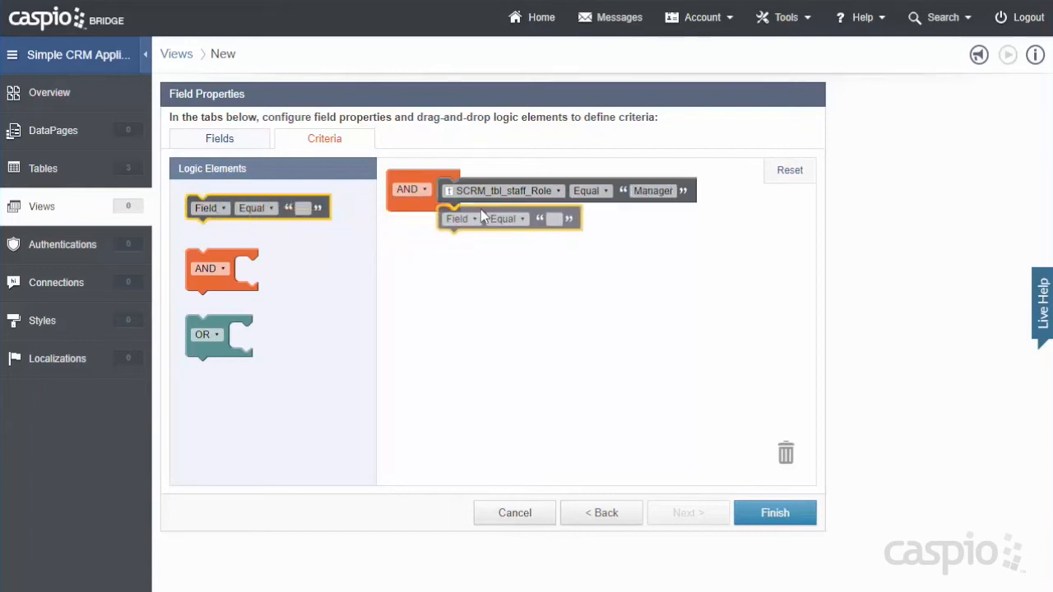
# Step: Add a second condition, Status equals checked, and finish saving the view
pyautogui.click(460, 216)
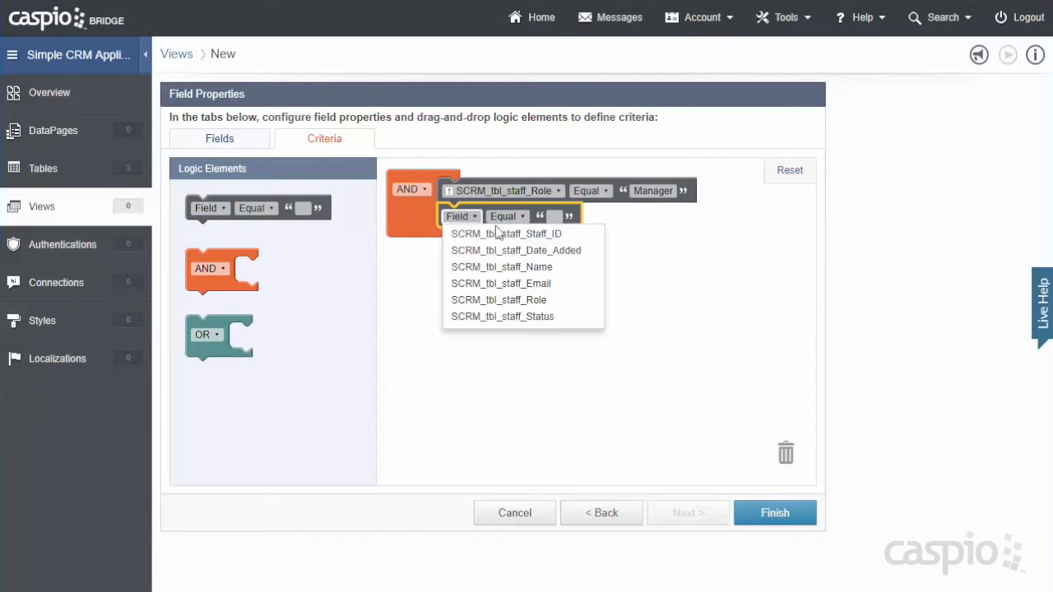
pyautogui.click(502, 316)
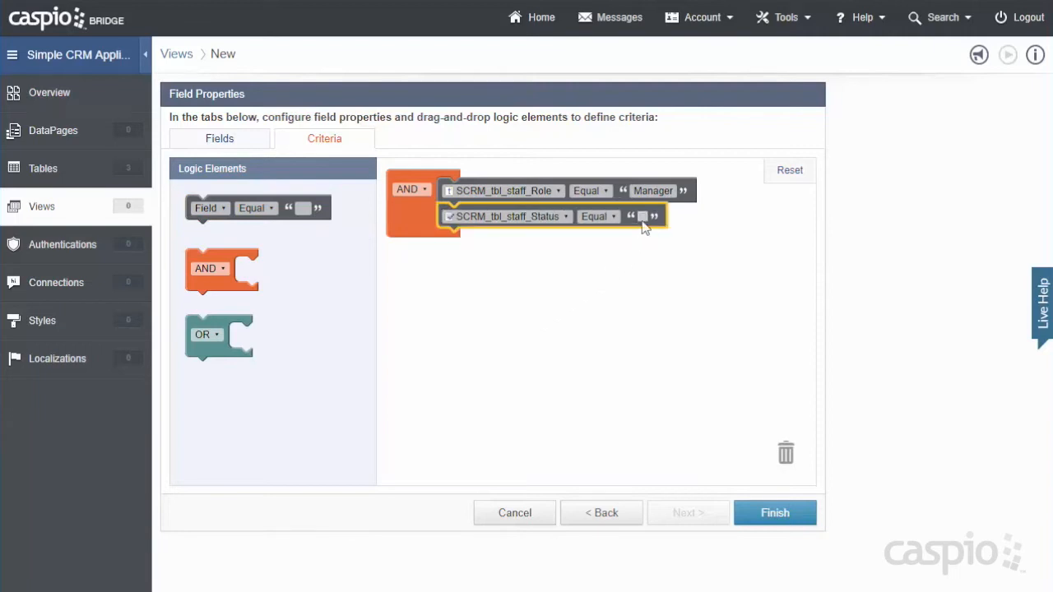
pyautogui.click(642, 216)
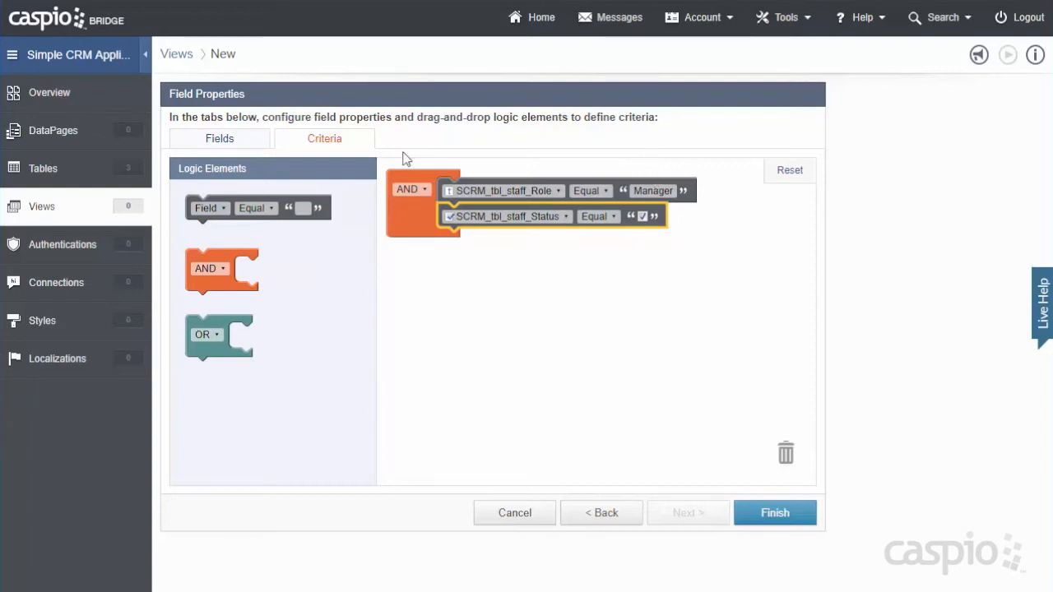
pyautogui.moveTo(638, 222)
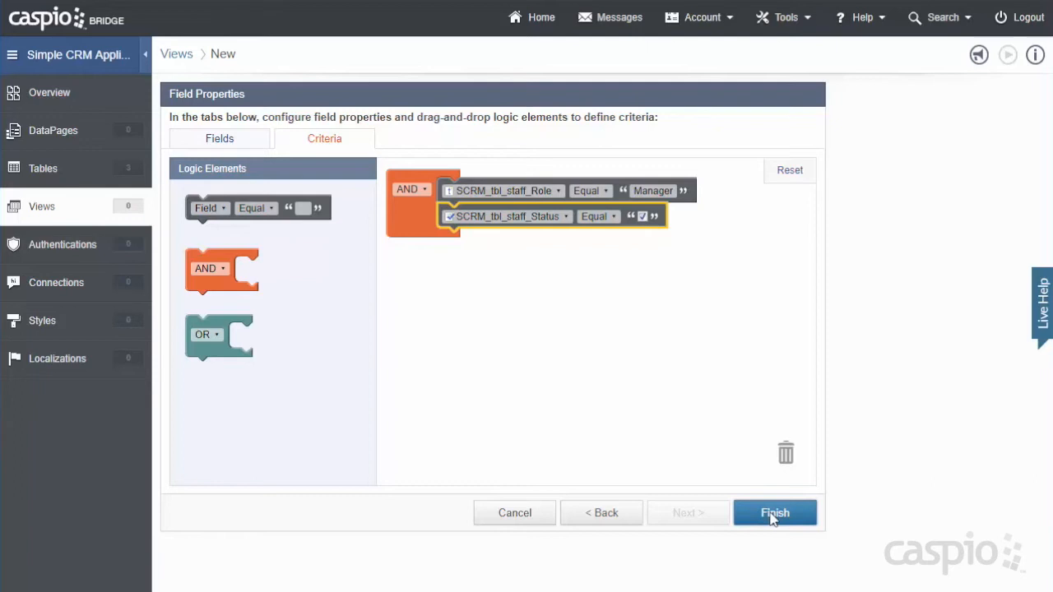
pyautogui.click(774, 513)
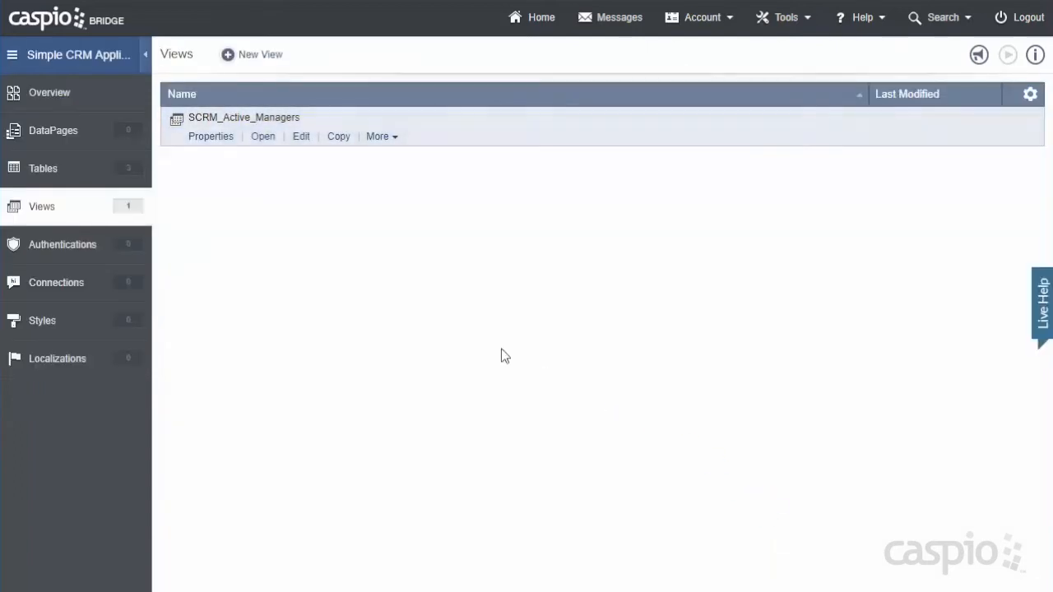
pyautogui.moveTo(263, 141)
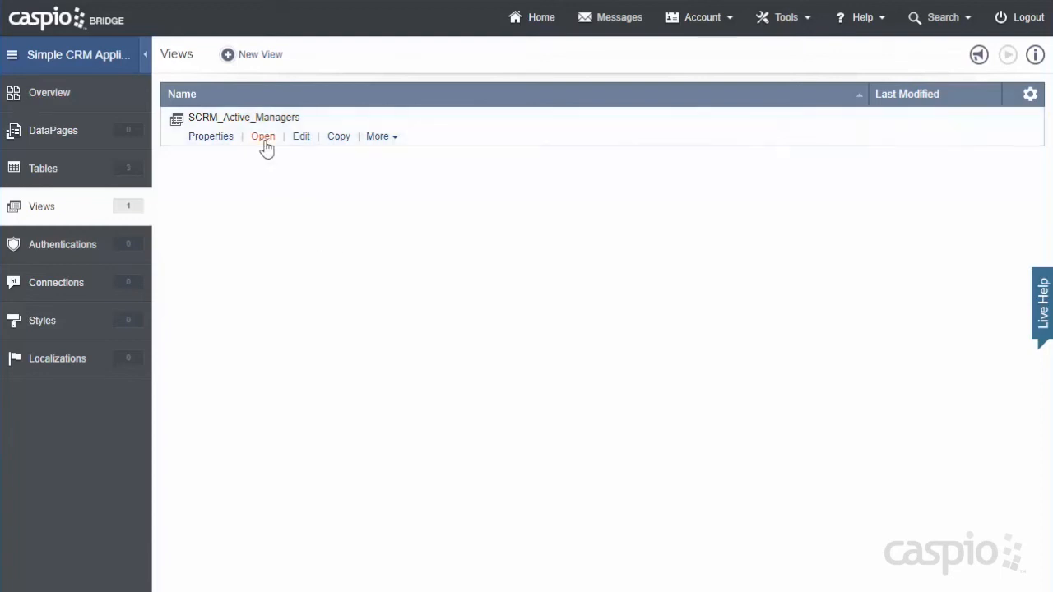
# Step: Open the SCRM_Active_Managers view's datasheet, then go to the Tables list
pyautogui.click(262, 135)
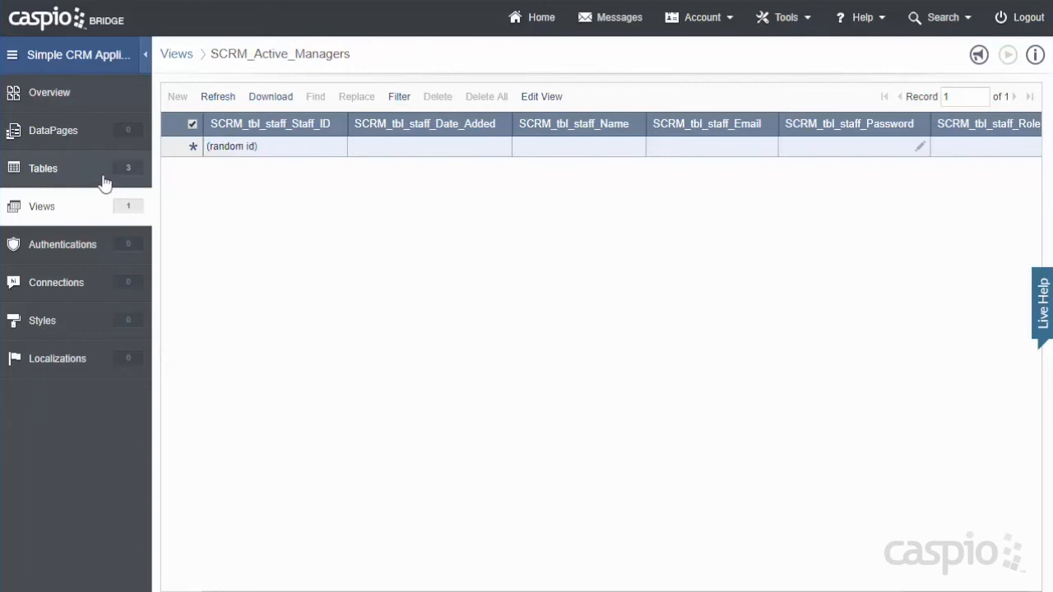
pyautogui.click(43, 168)
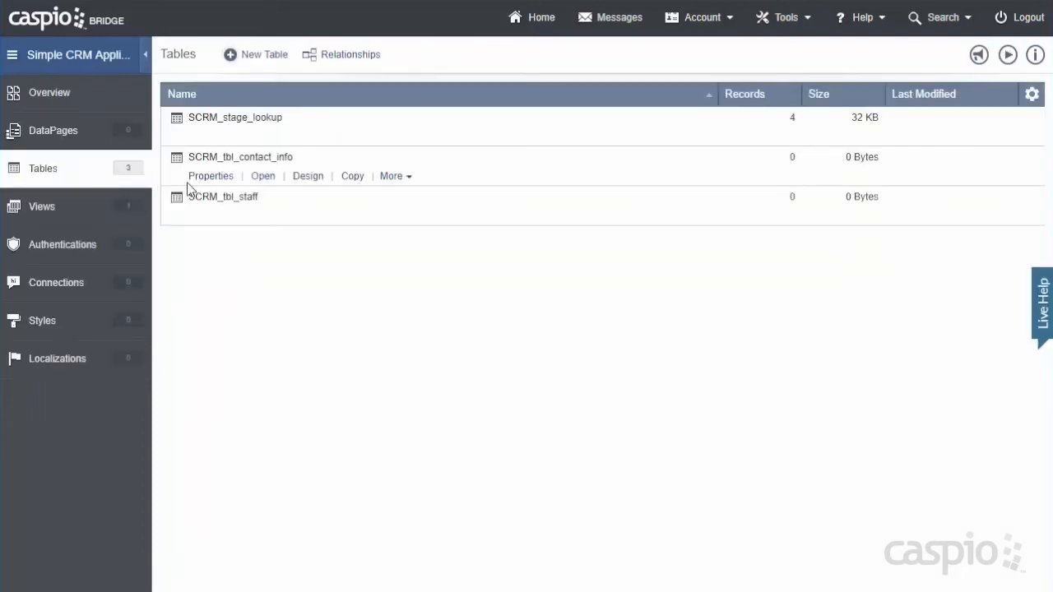
# Step: Load the three SCRM_tbl_staff records, including manager John Doe, then return to the views list
pyautogui.click(223, 195)
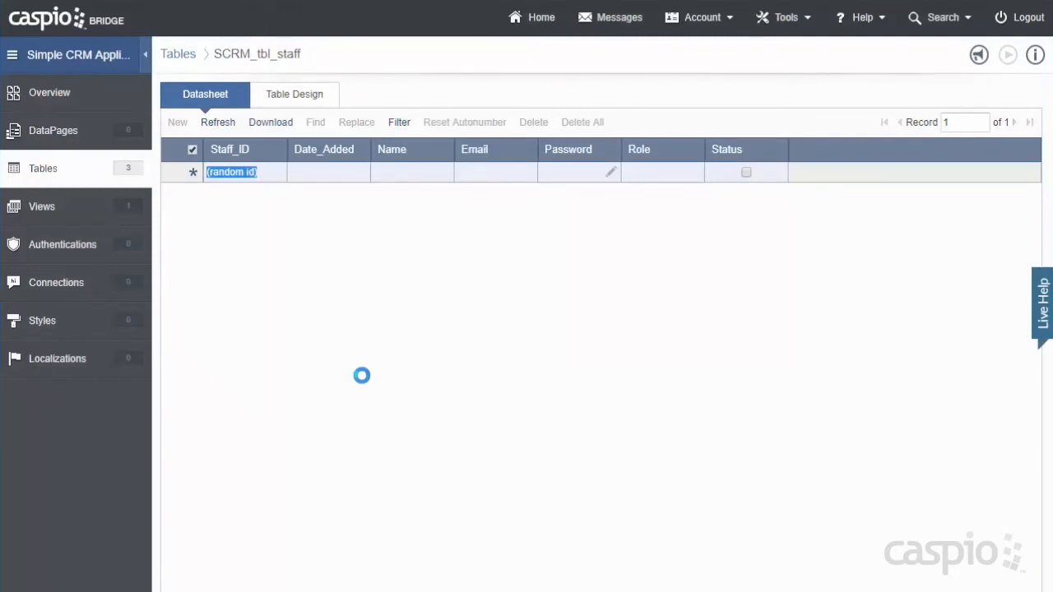
pyautogui.click(218, 122)
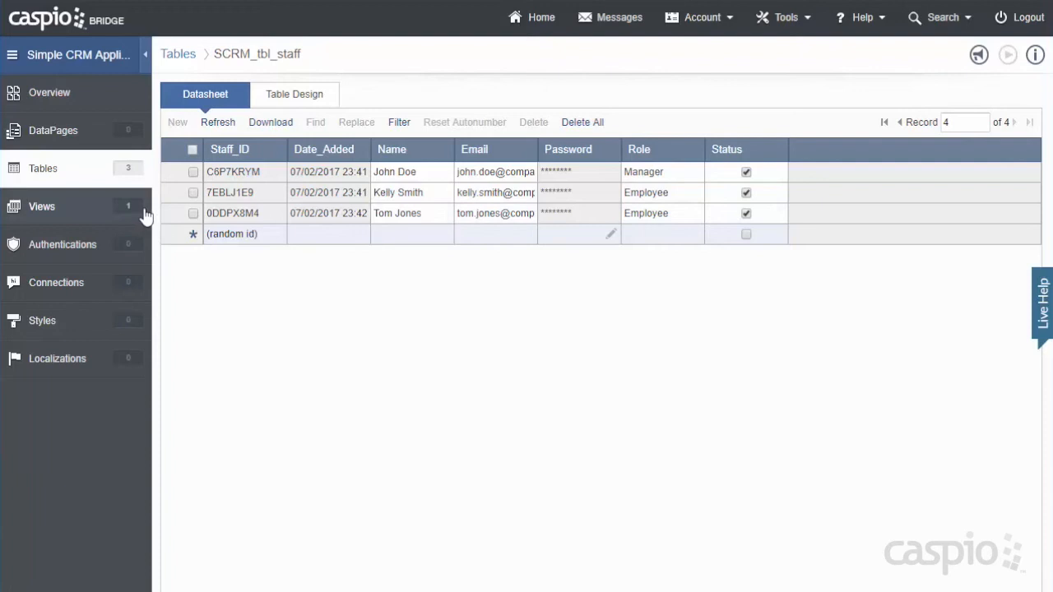
pyautogui.click(41, 207)
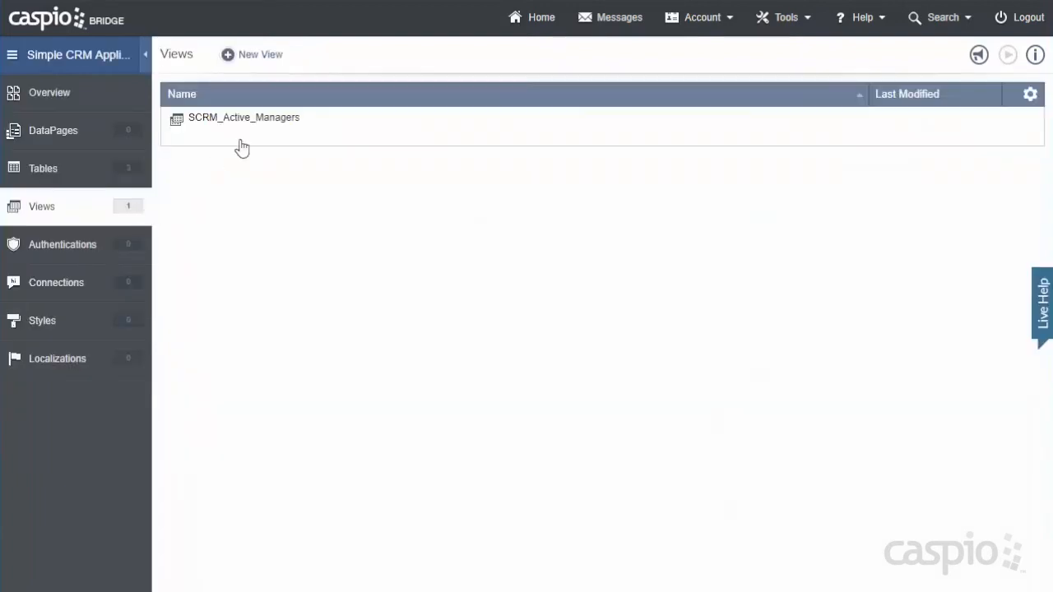
pyautogui.doubleClick(244, 117)
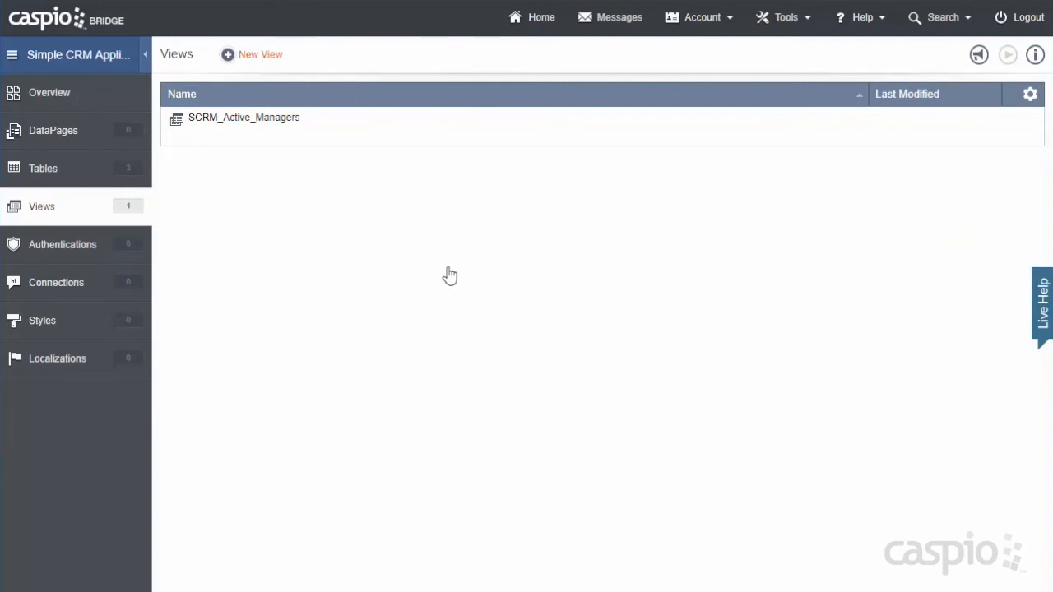
# Step: Create a view named SCRM_Active_Employees on SCRM_tbl_staff and continue to its criteria
pyautogui.click(260, 54)
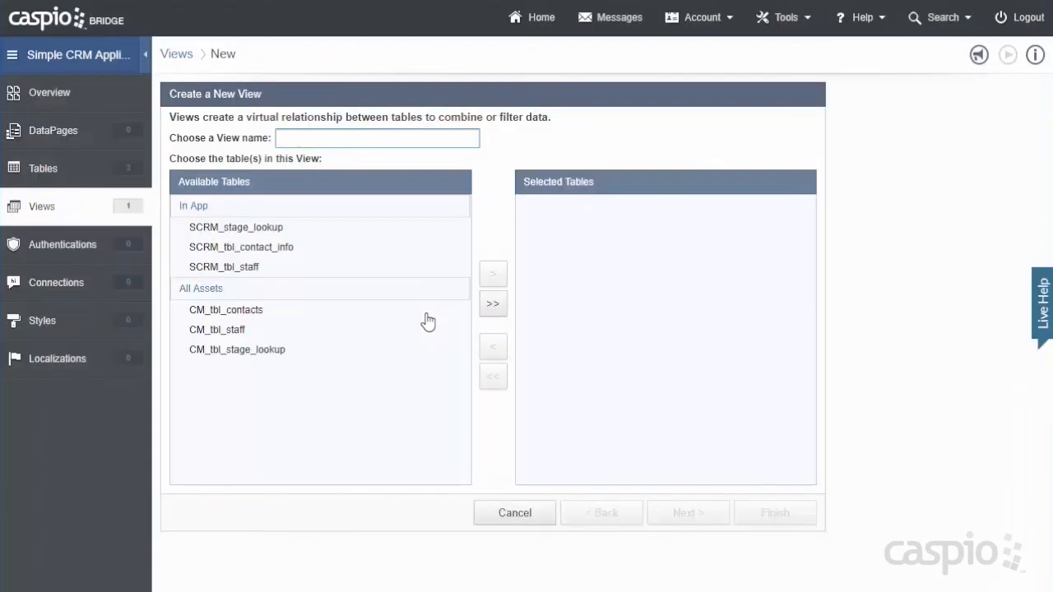
pyautogui.write('SCRM_Active_Employees')
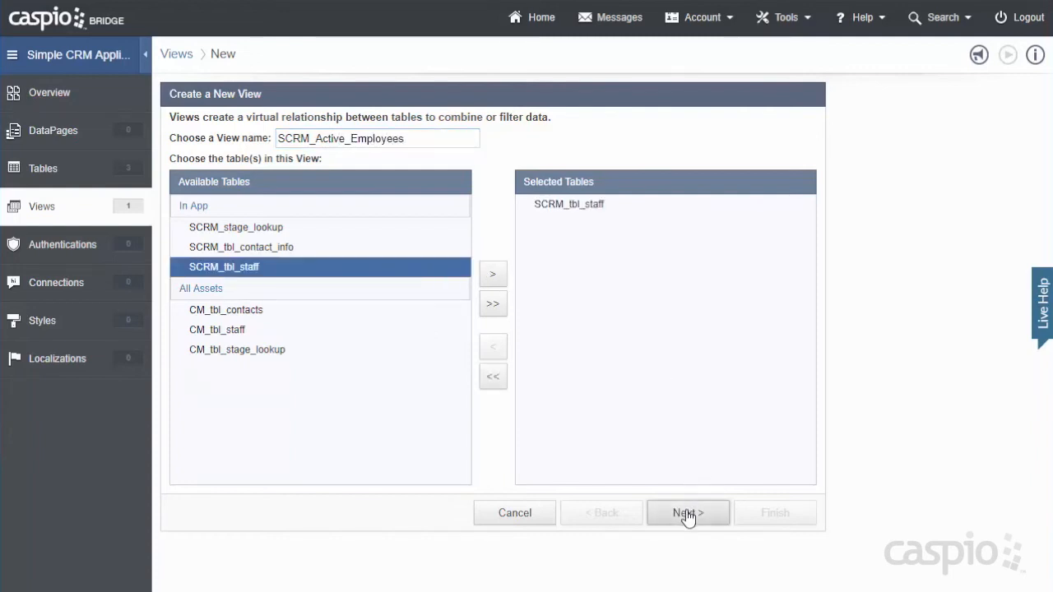
pyautogui.click(688, 512)
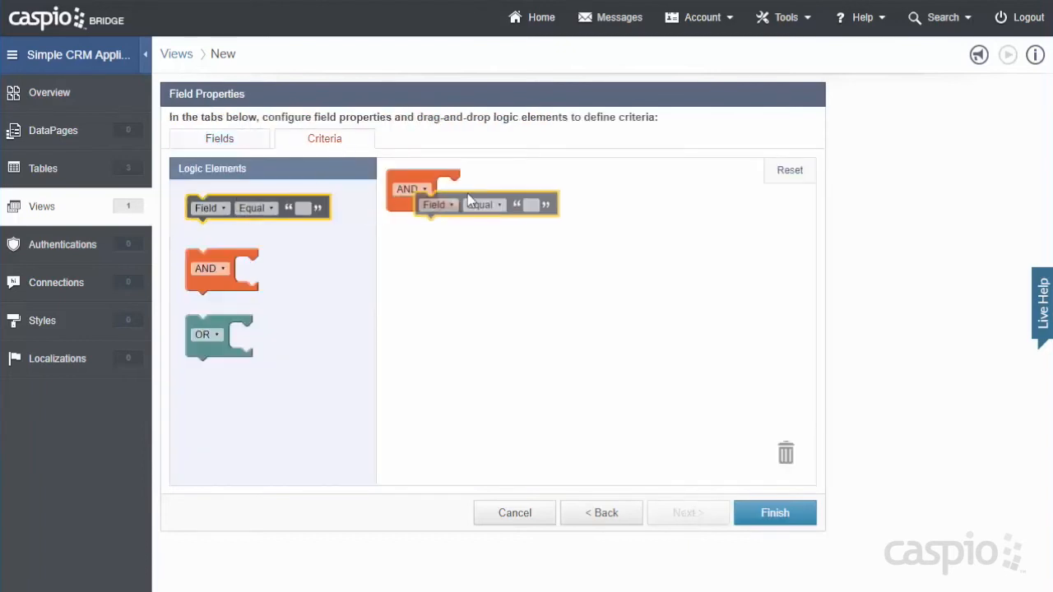
# Step: Filter the view on Role equals Employee and Status checked, then save it
pyautogui.click(436, 204)
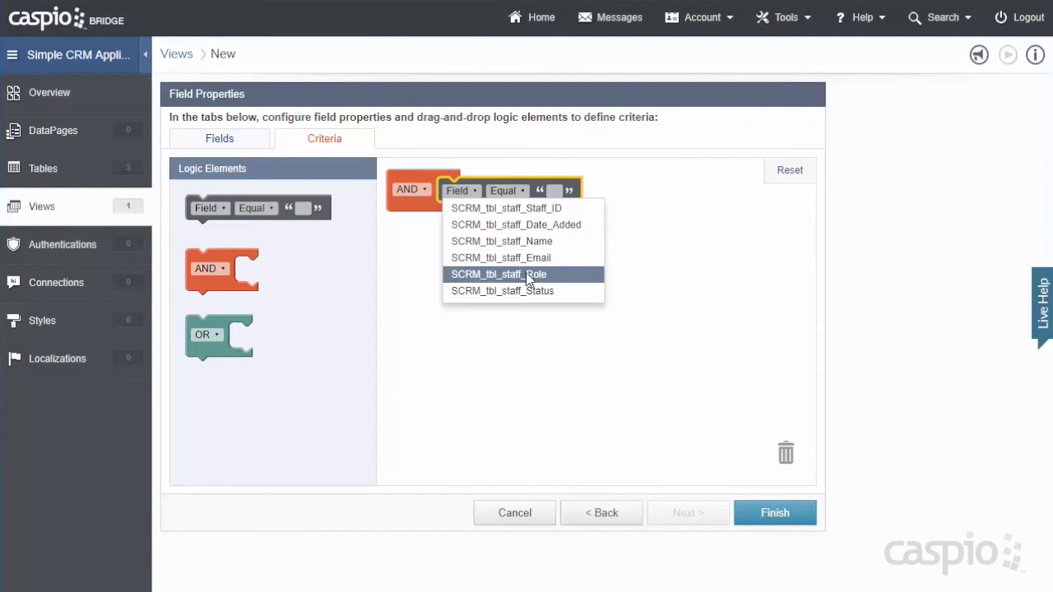
pyautogui.click(498, 273)
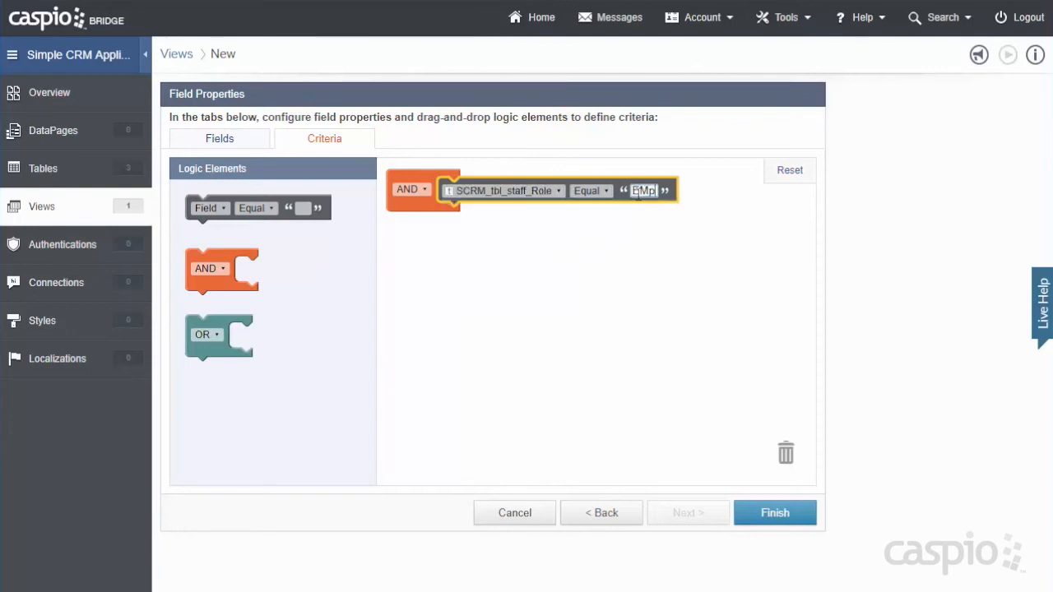
pyautogui.write('Employee')
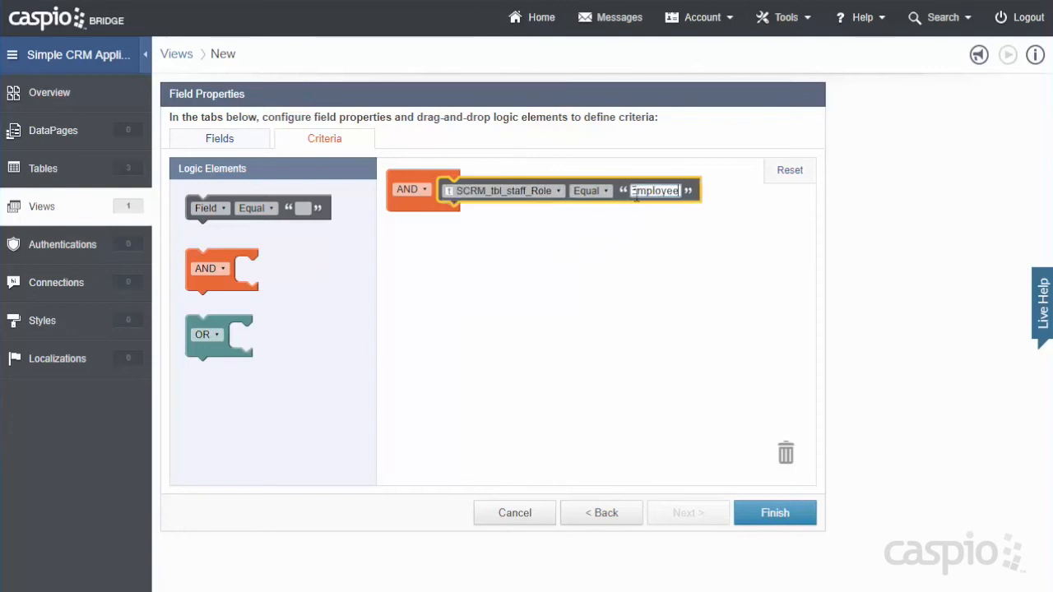
pyautogui.moveTo(210, 208); pyautogui.dragTo(510, 216)
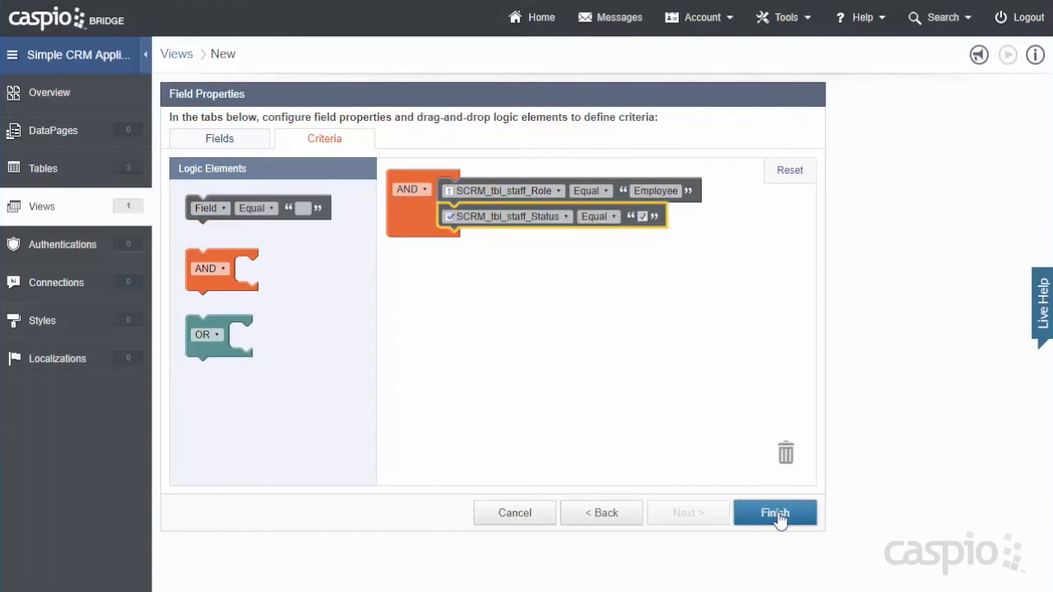
pyautogui.click(775, 512)
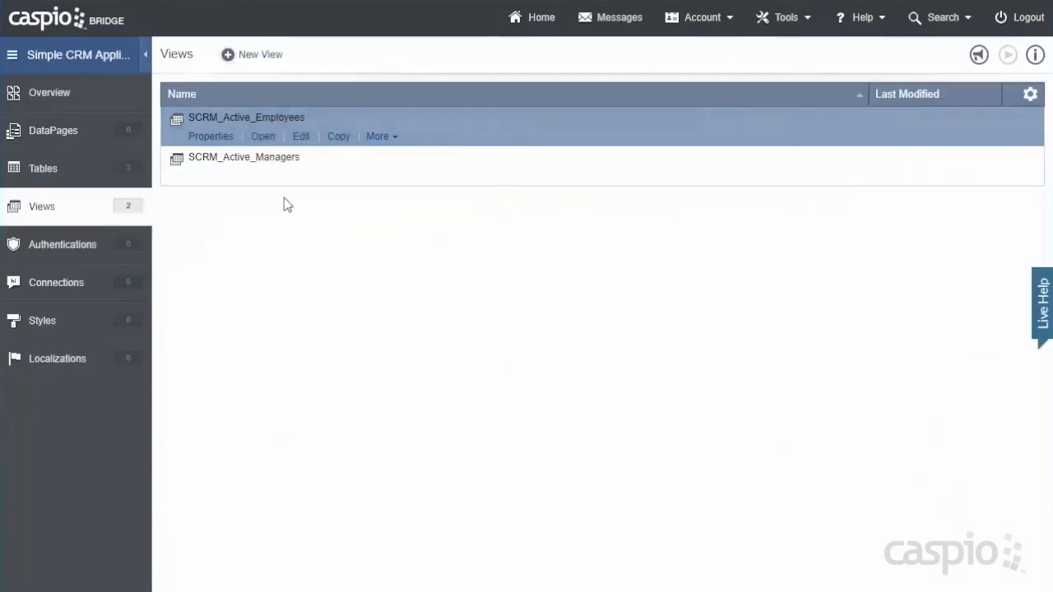
# Step: Open SCRM_Active_Employees to check its two employee records
pyautogui.click(262, 136)
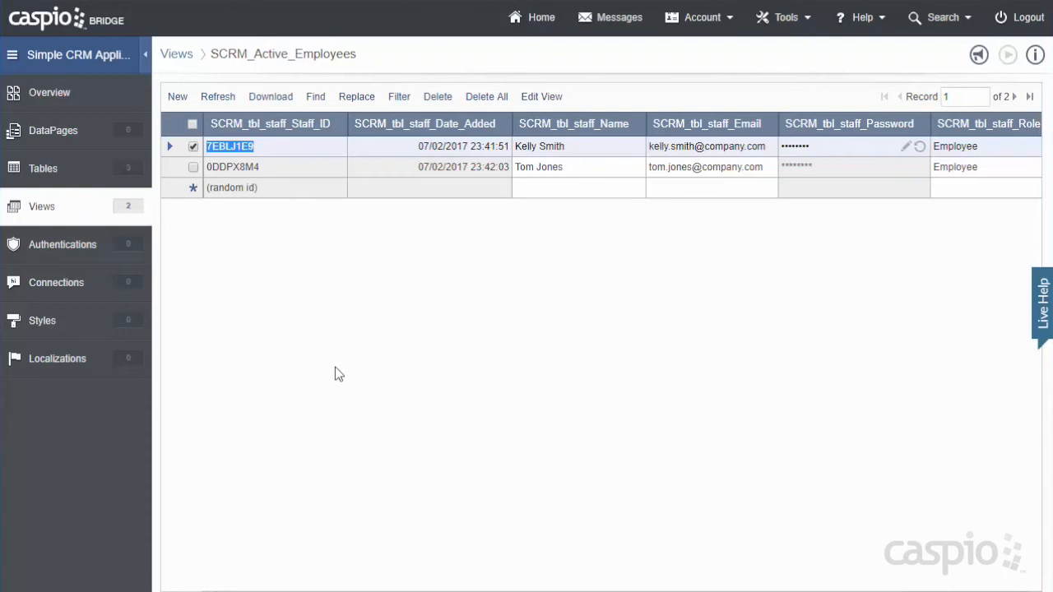
pyautogui.moveTo(328, 361)
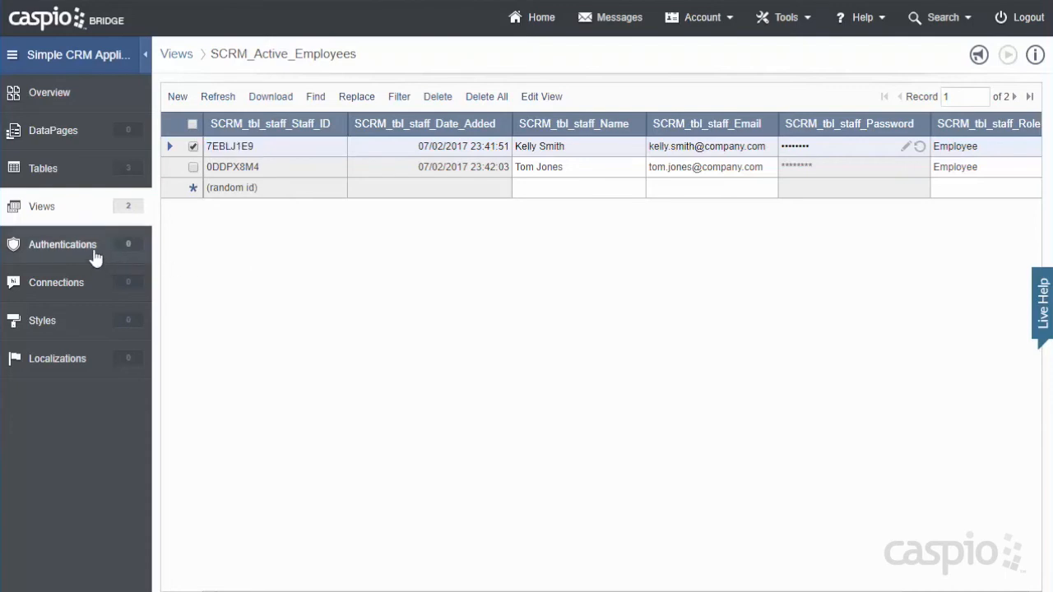
# Step: Go to the Authentications list, which has no authentications yet
pyautogui.click(61, 245)
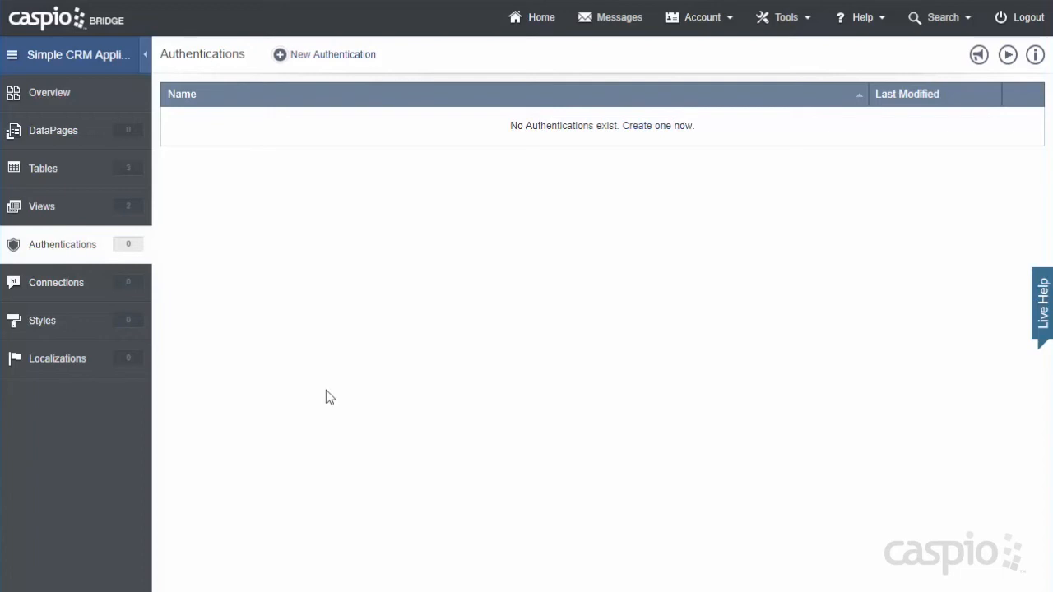
pyautogui.moveTo(336, 63)
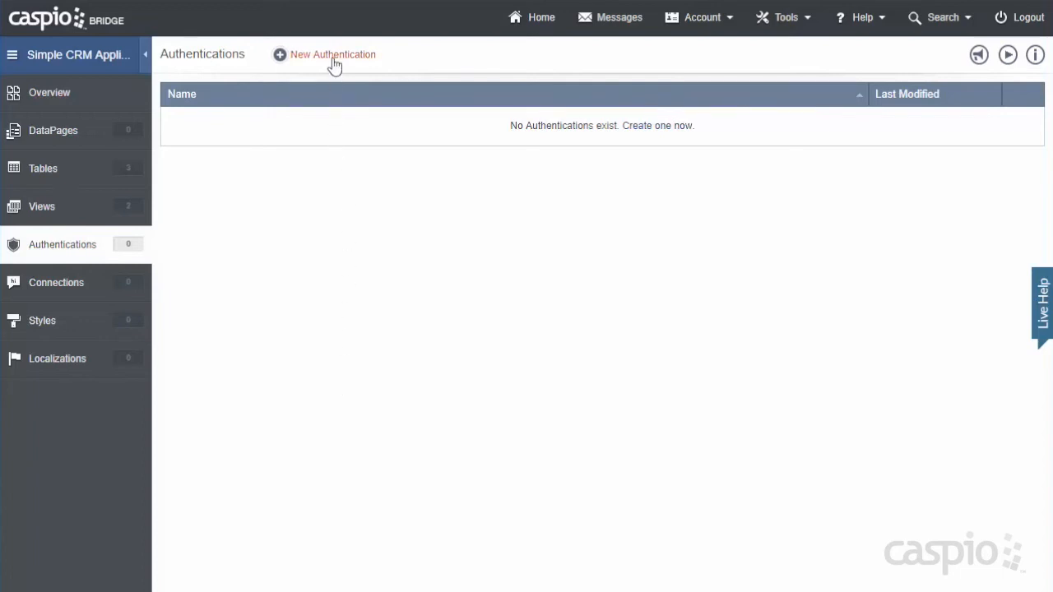
# Step: Create an authentication sourced from SCRM_Active_Managers using the Express setup
pyautogui.click(332, 54)
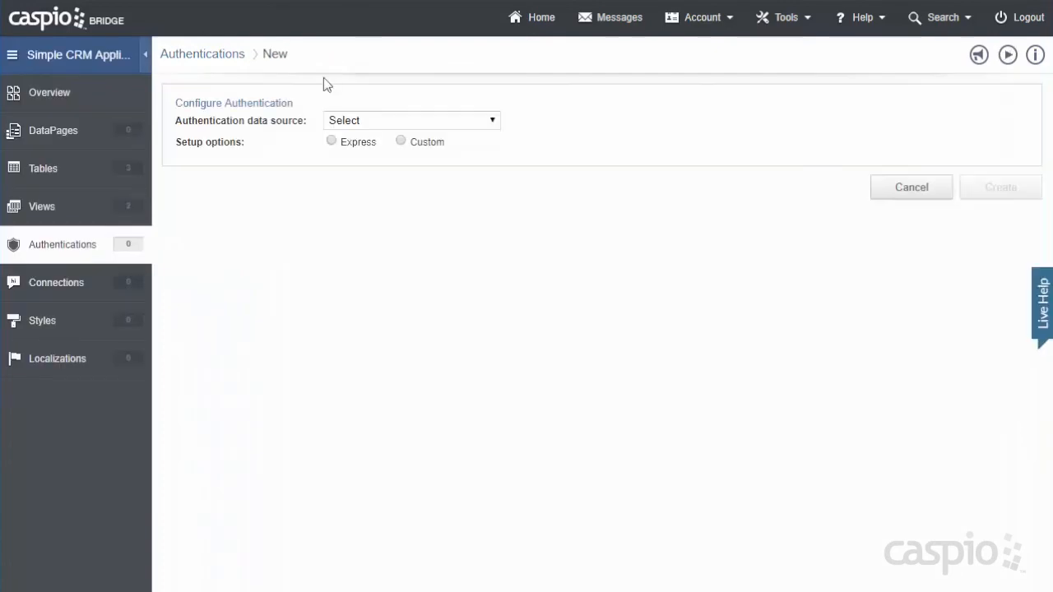
pyautogui.moveTo(351, 132)
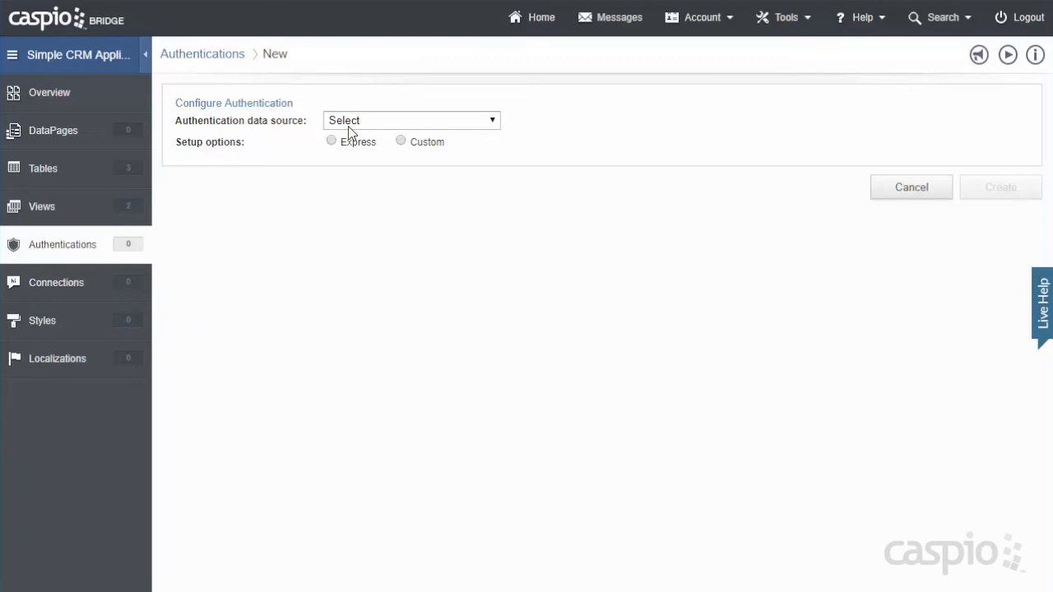
pyautogui.click(411, 120)
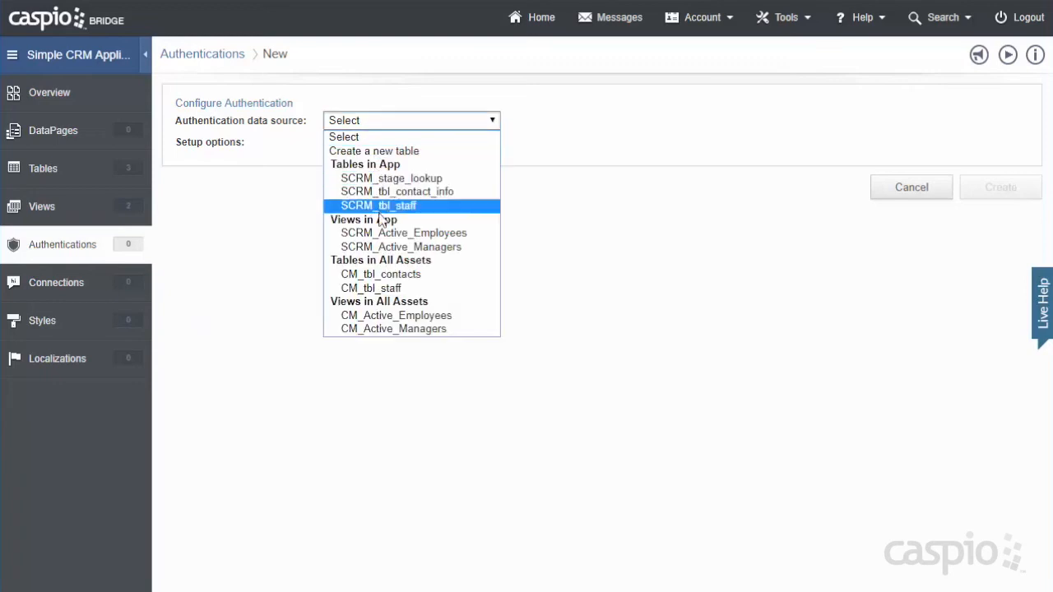
pyautogui.moveTo(401, 247)
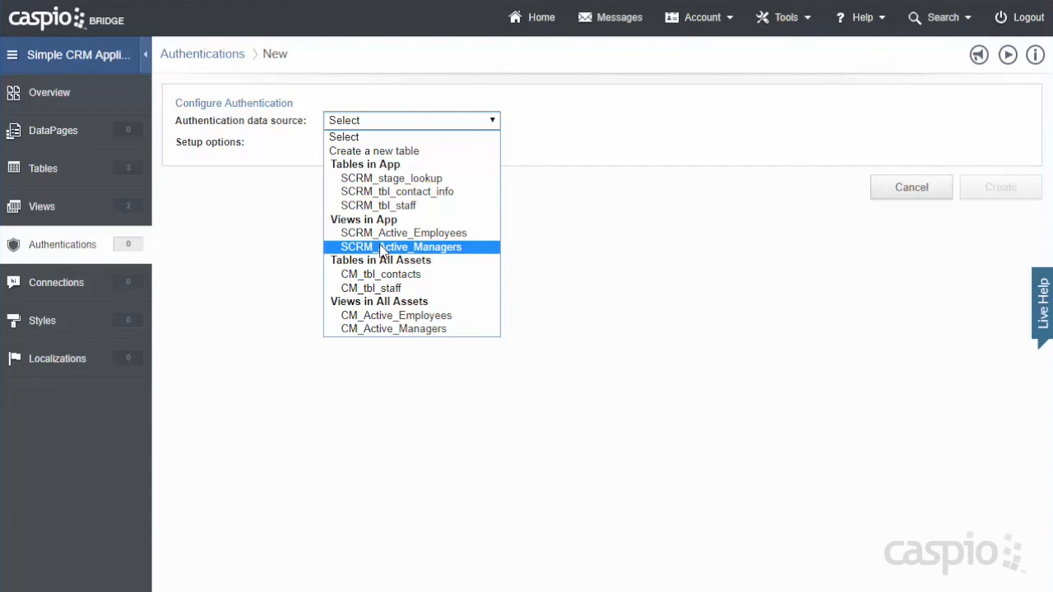
pyautogui.moveTo(399, 252)
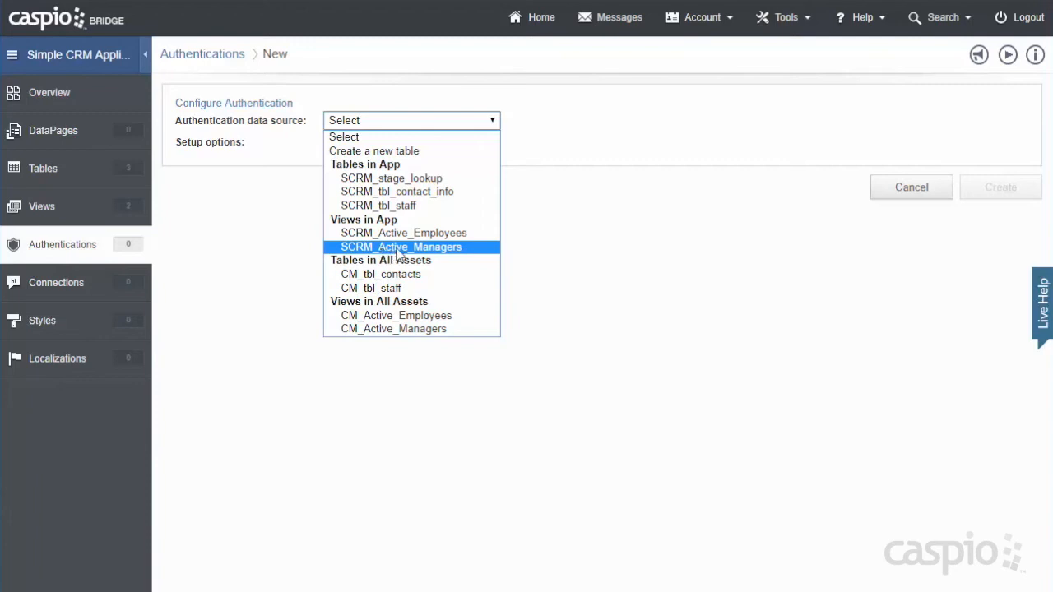
pyautogui.moveTo(428, 252)
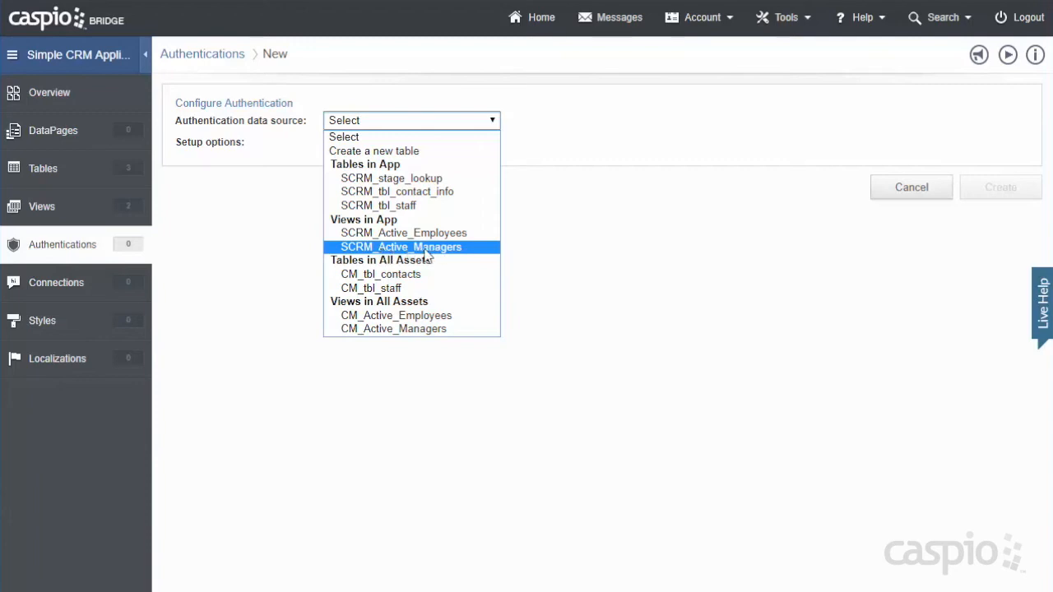
pyautogui.click(401, 247)
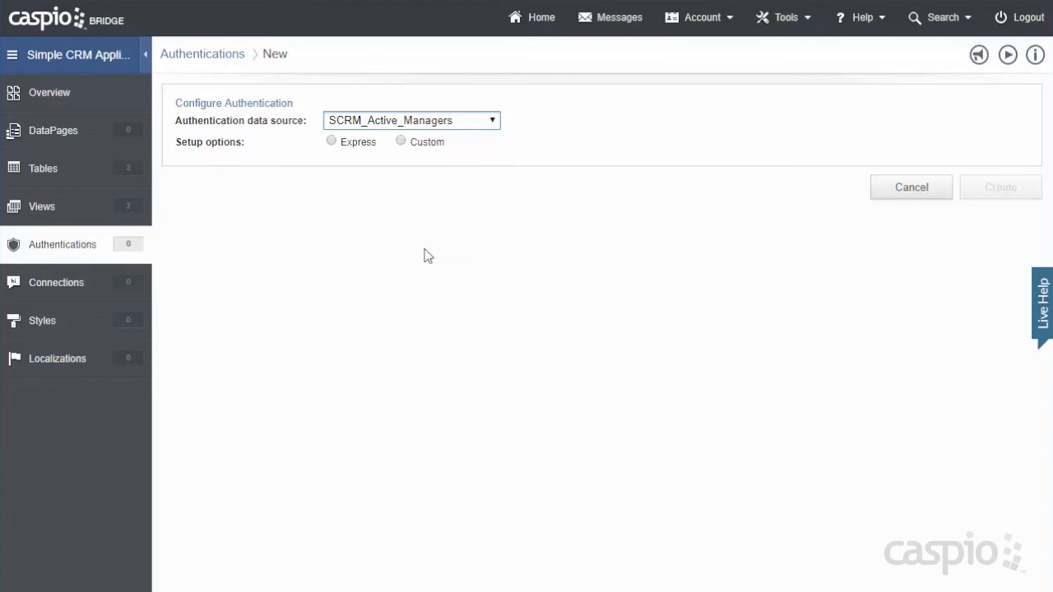
pyautogui.moveTo(212, 157)
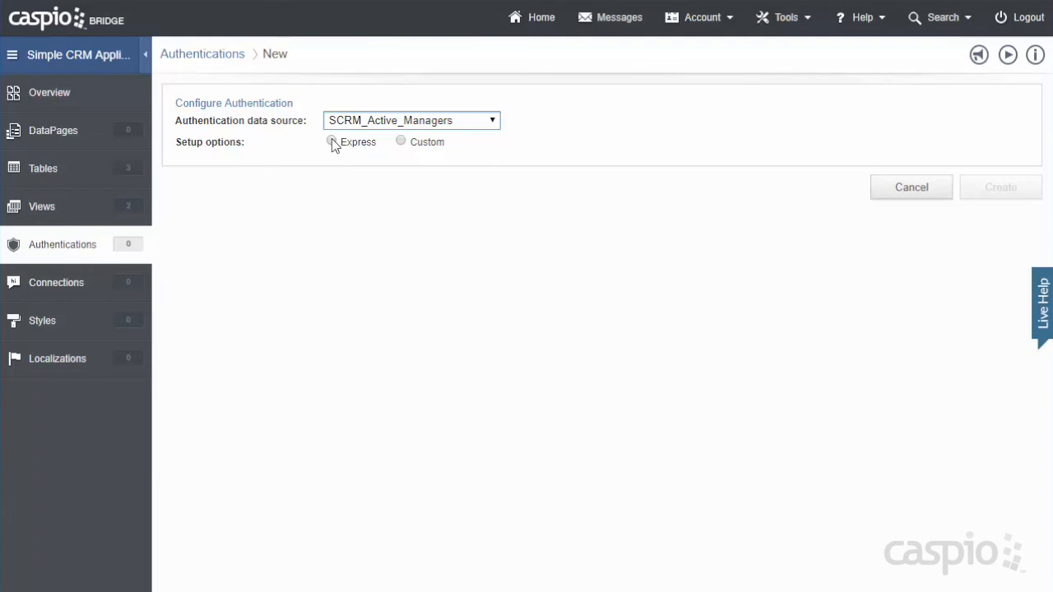
pyautogui.click(331, 141)
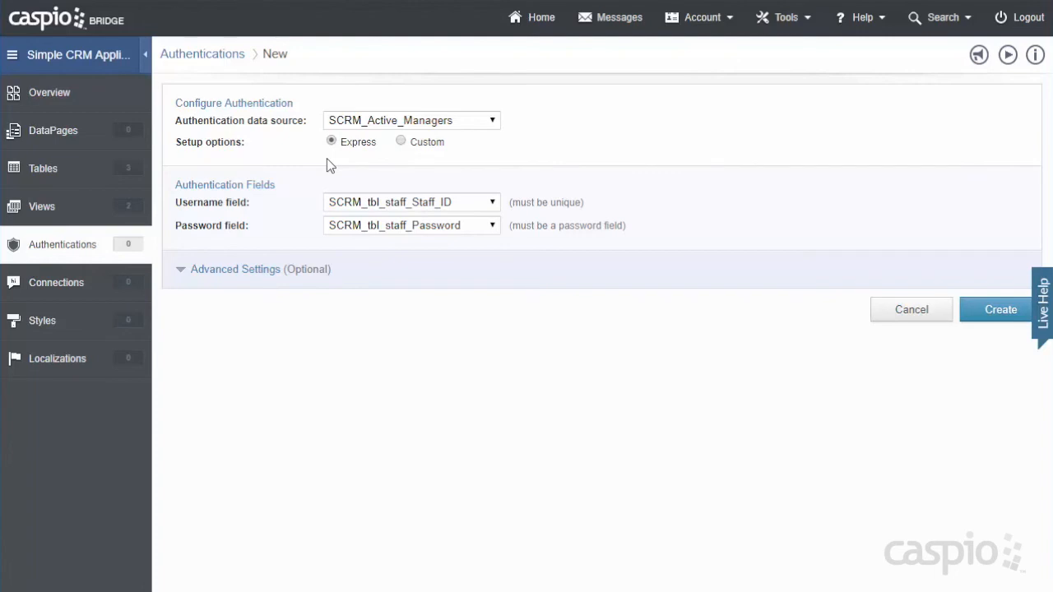
# Step: Choose Custom setup, then try ID Services, Caspio & ID Services, and SAML Single Sign-On
pyautogui.click(400, 140)
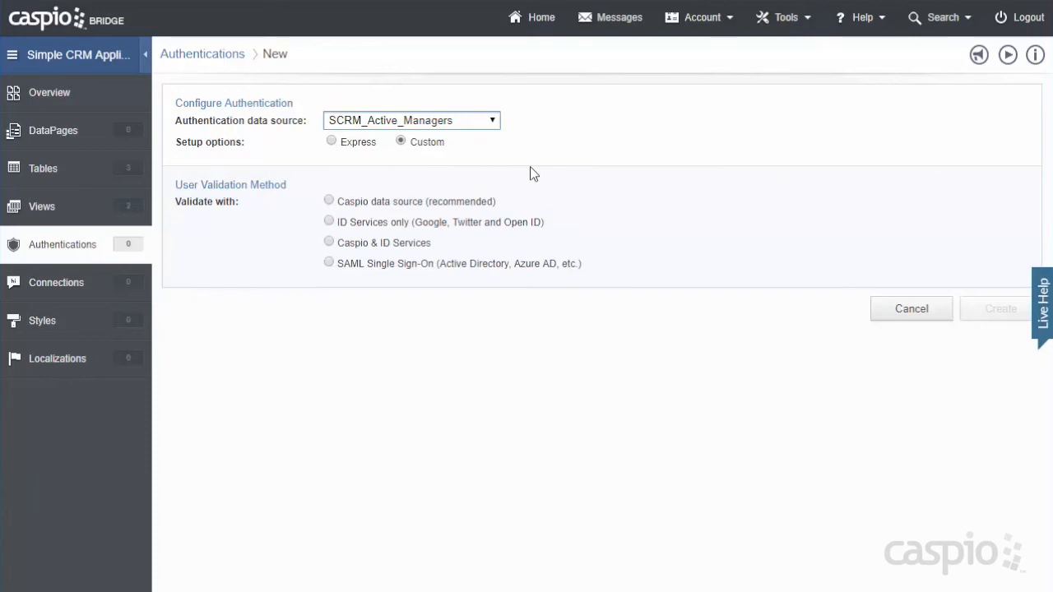
pyautogui.moveTo(346, 181)
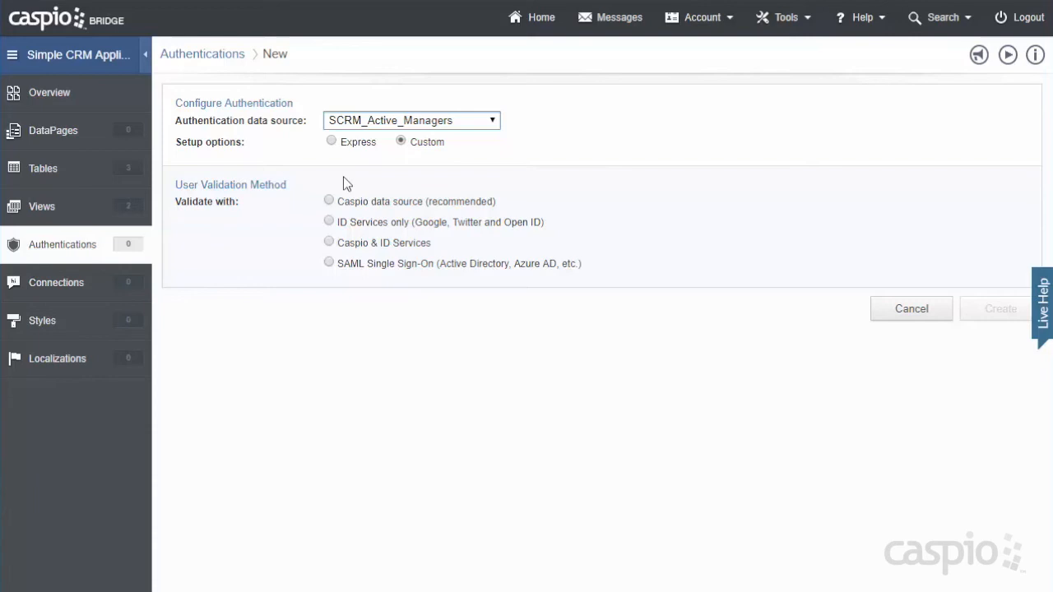
pyautogui.moveTo(344, 246)
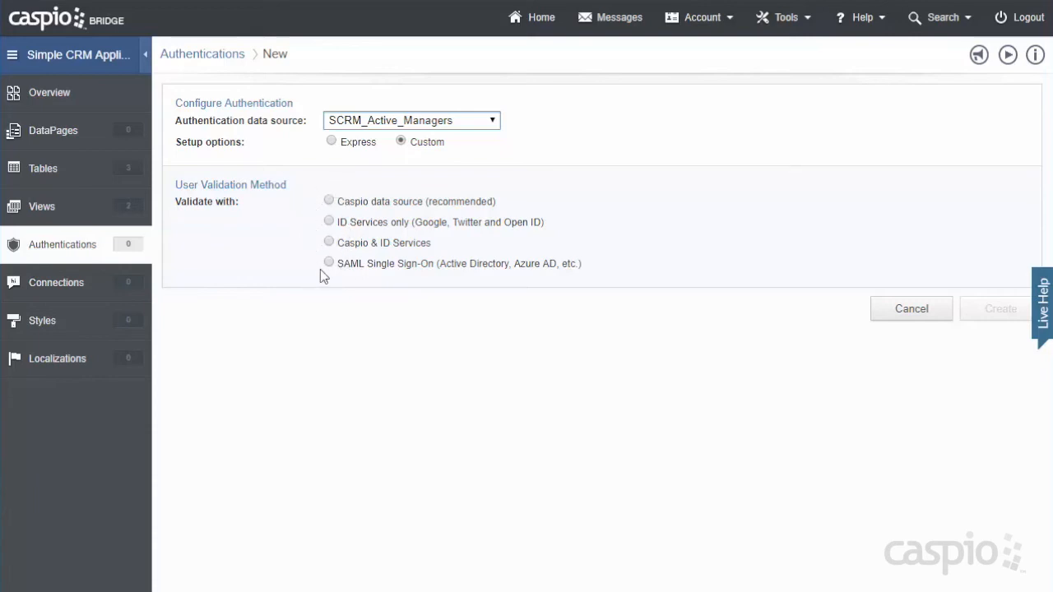
pyautogui.click(329, 202)
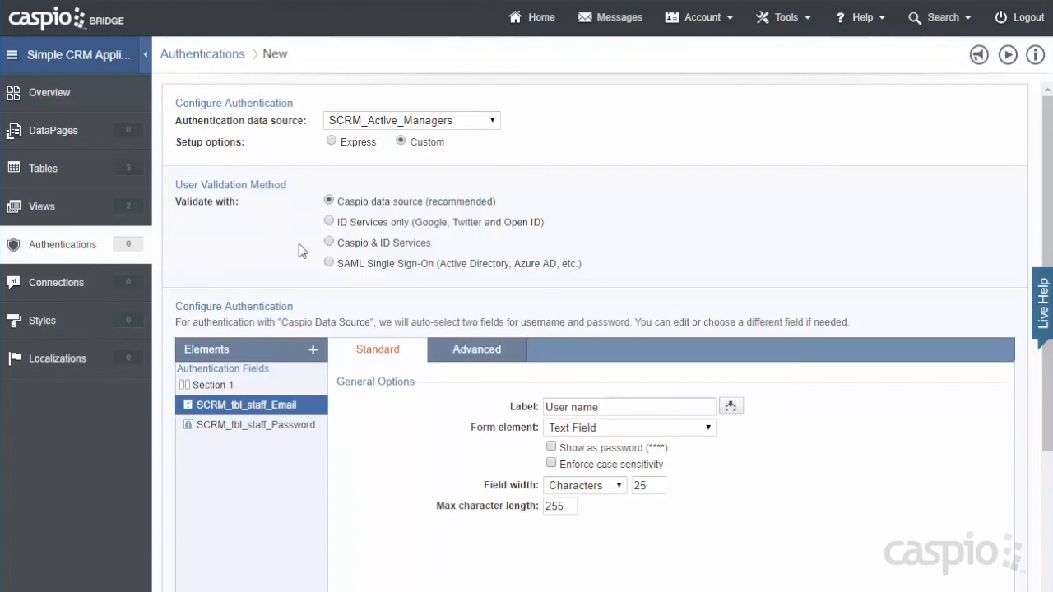
pyautogui.click(329, 222)
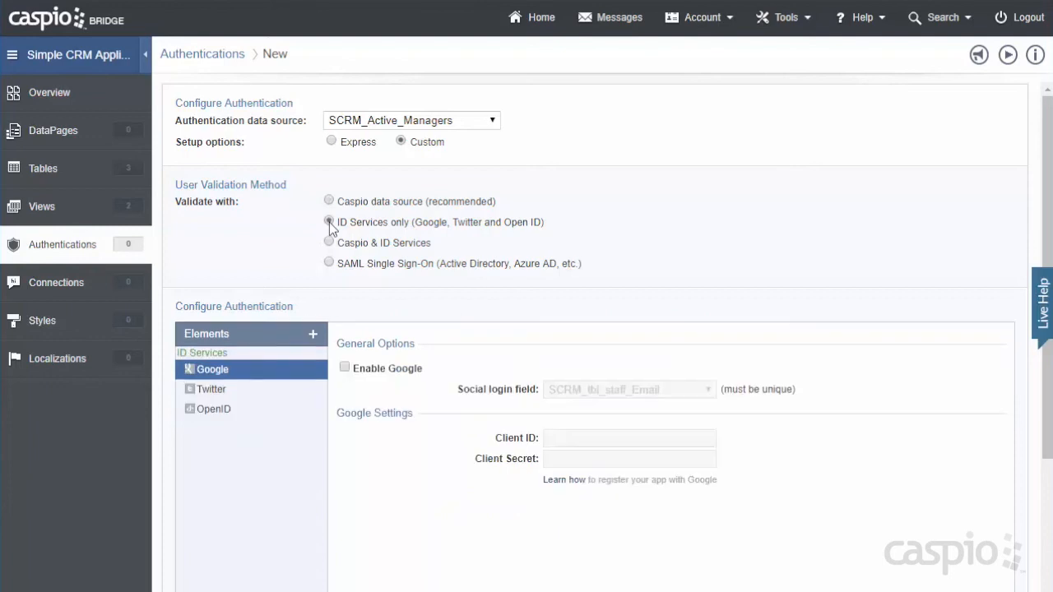
pyautogui.click(329, 222)
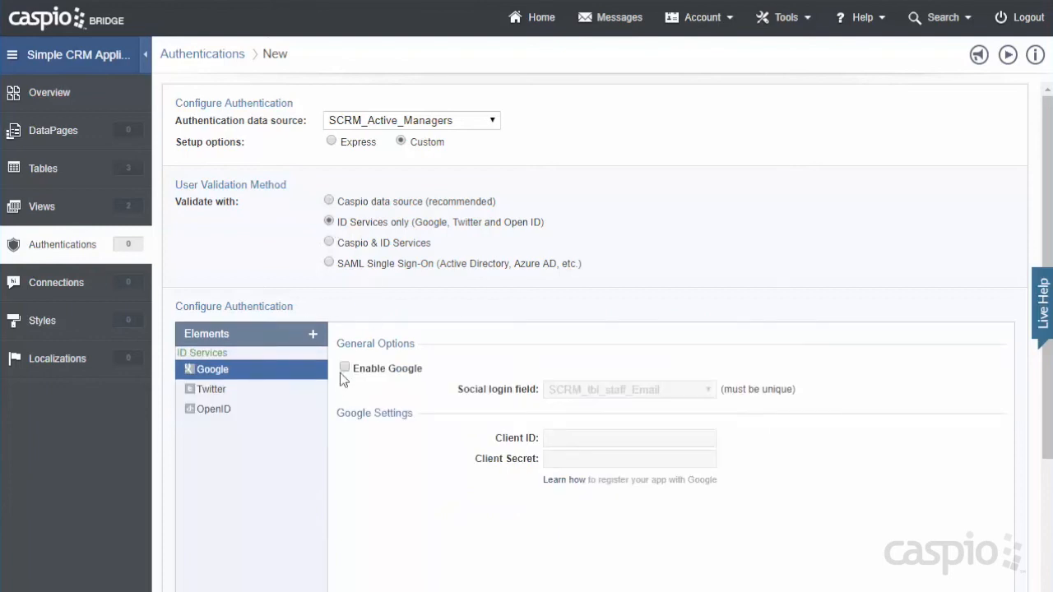
pyautogui.moveTo(386, 255)
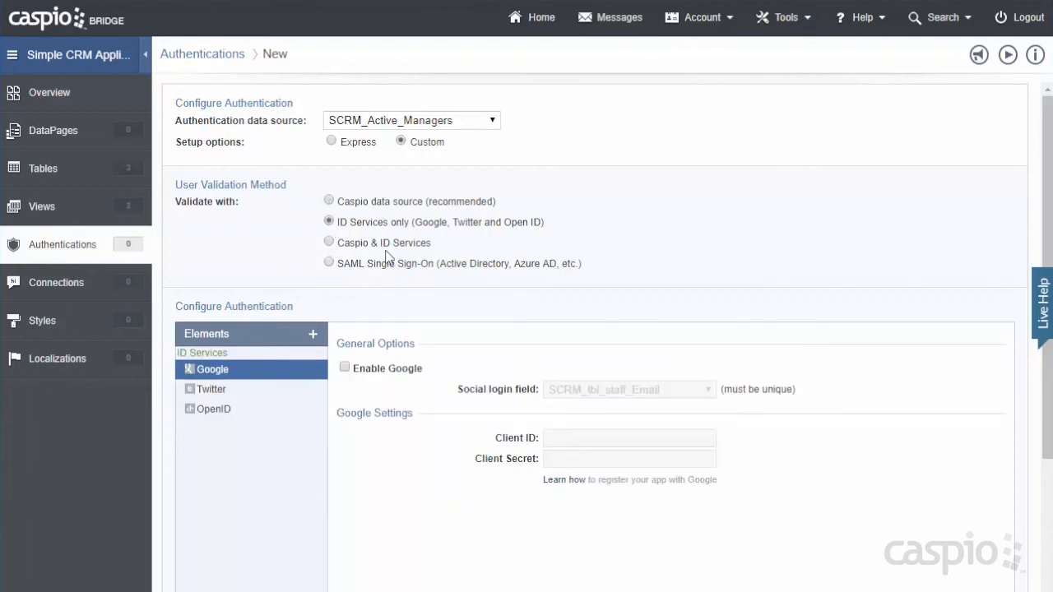
pyautogui.click(329, 242)
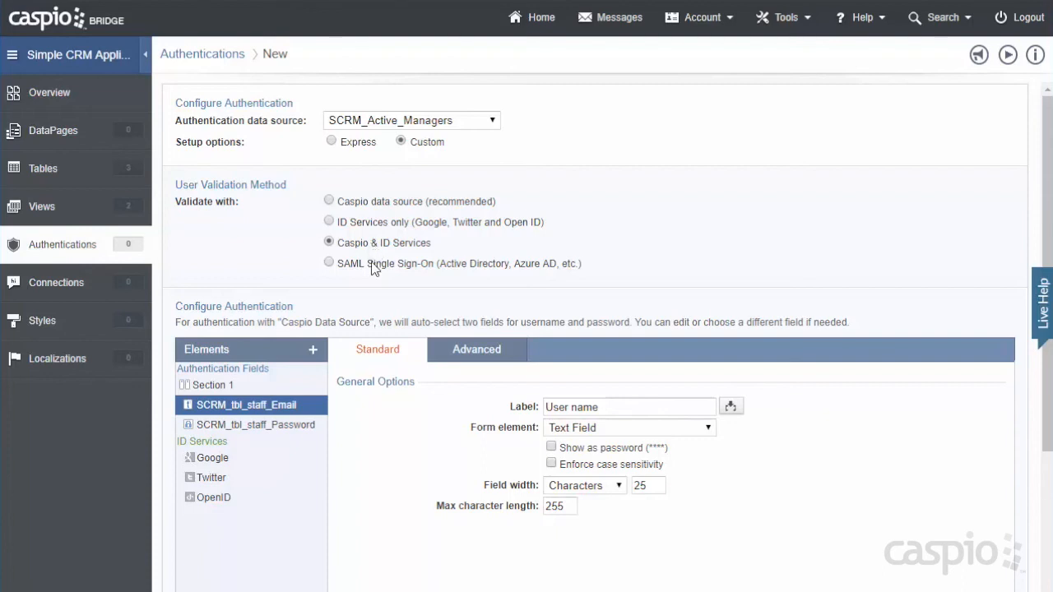
pyautogui.click(329, 262)
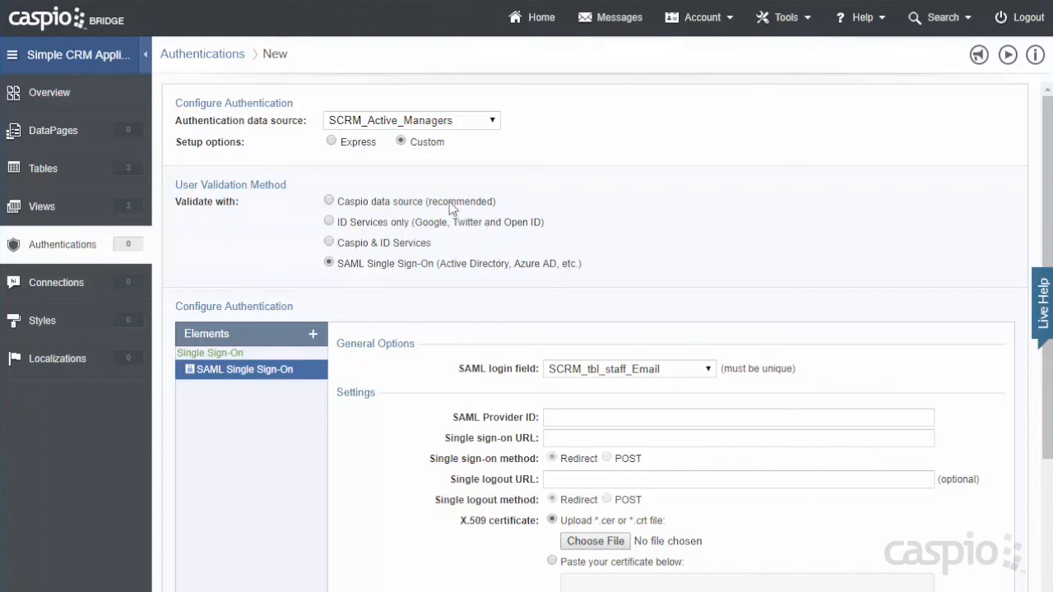
# Step: Switch validation back to Caspio data source and scroll down to Advanced Settings
pyautogui.click(329, 200)
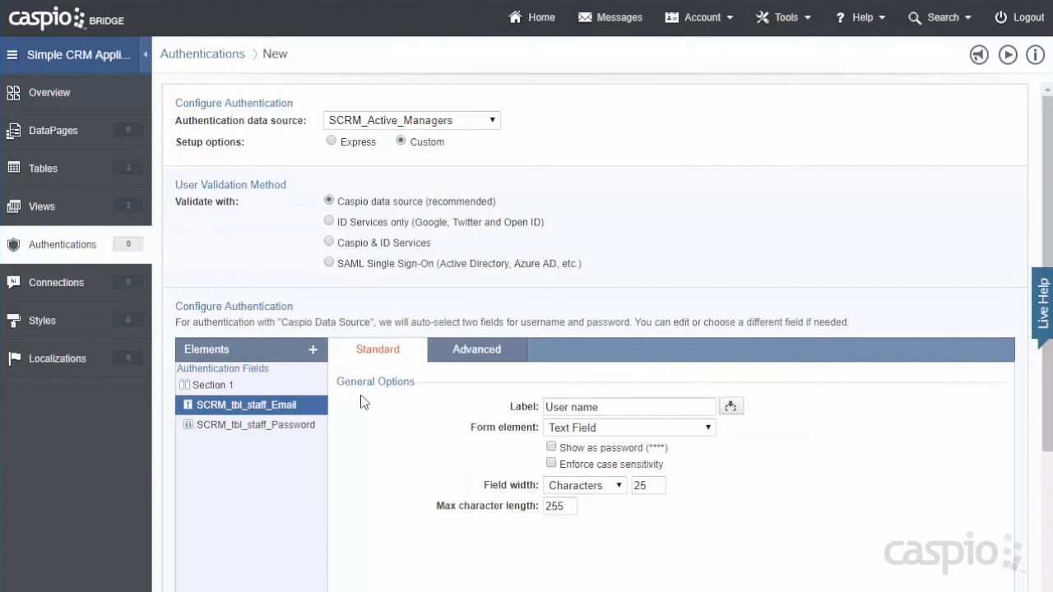
pyautogui.moveTo(346, 430)
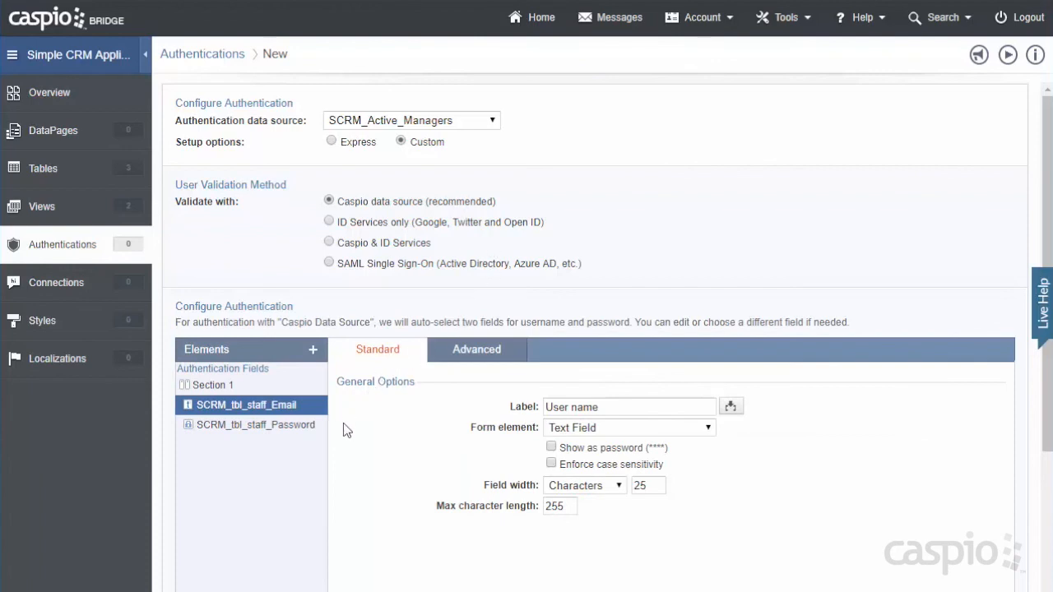
pyautogui.moveTo(515, 422)
pyautogui.write('Email')
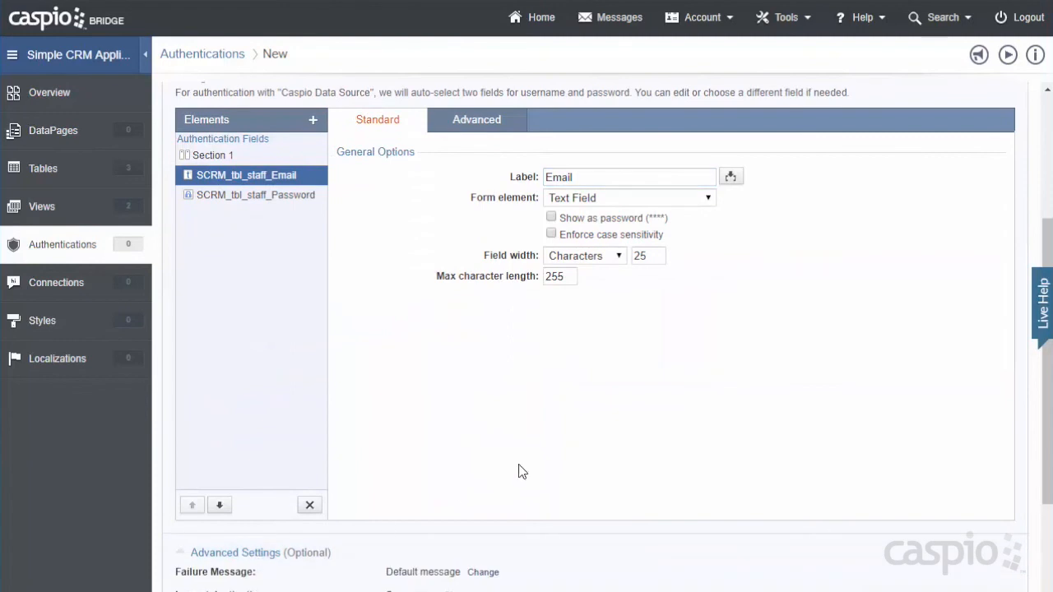
pyautogui.scroll(-3)
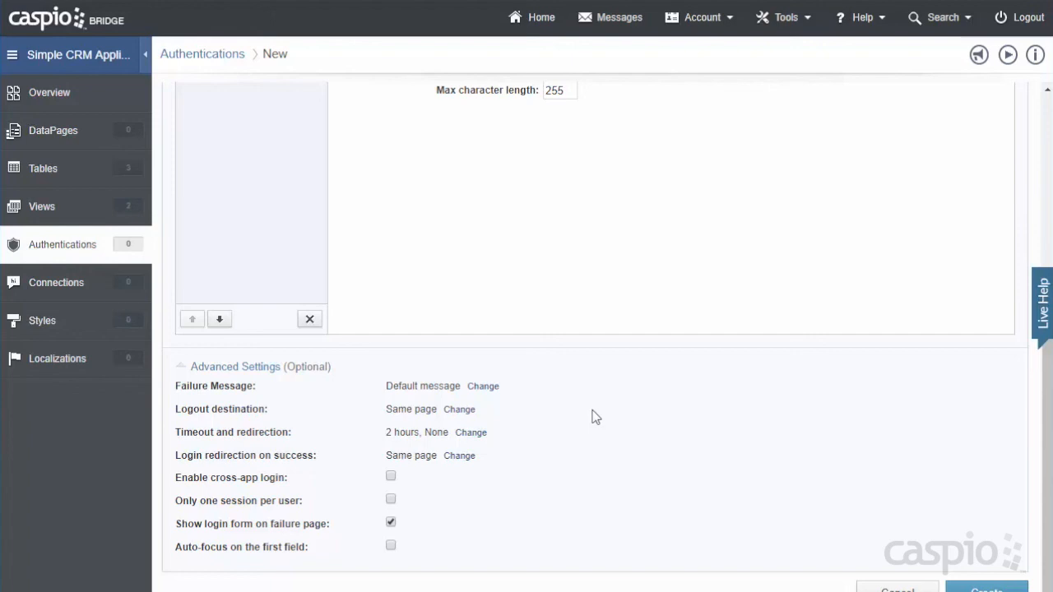
pyautogui.moveTo(990, 573)
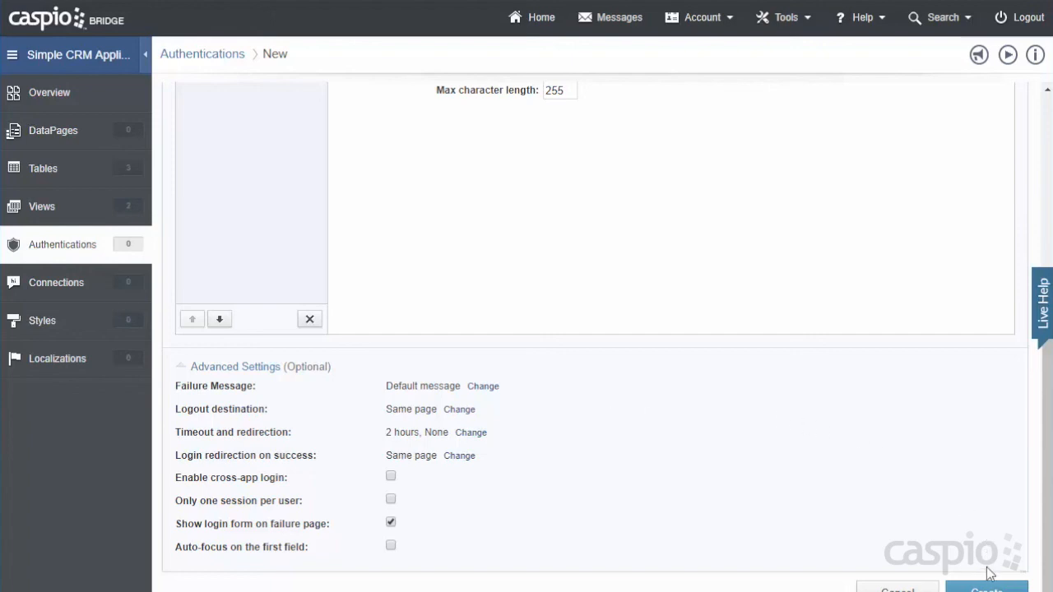
# Step: Create the manager authentication, entering the name 'SCRM Manager Login' before finishing
pyautogui.click(985, 588)
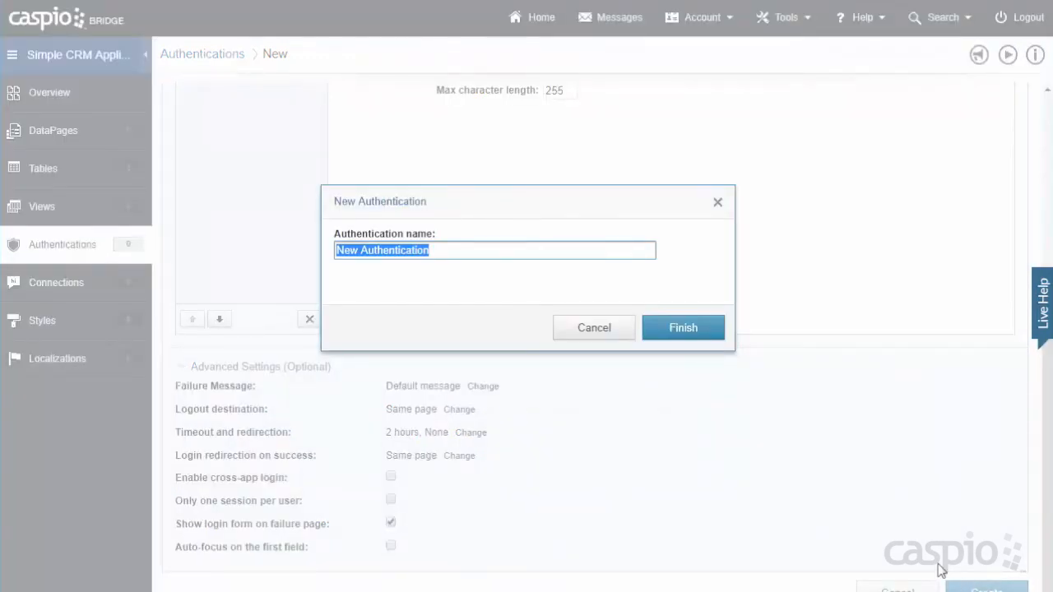
pyautogui.write('SCRM')
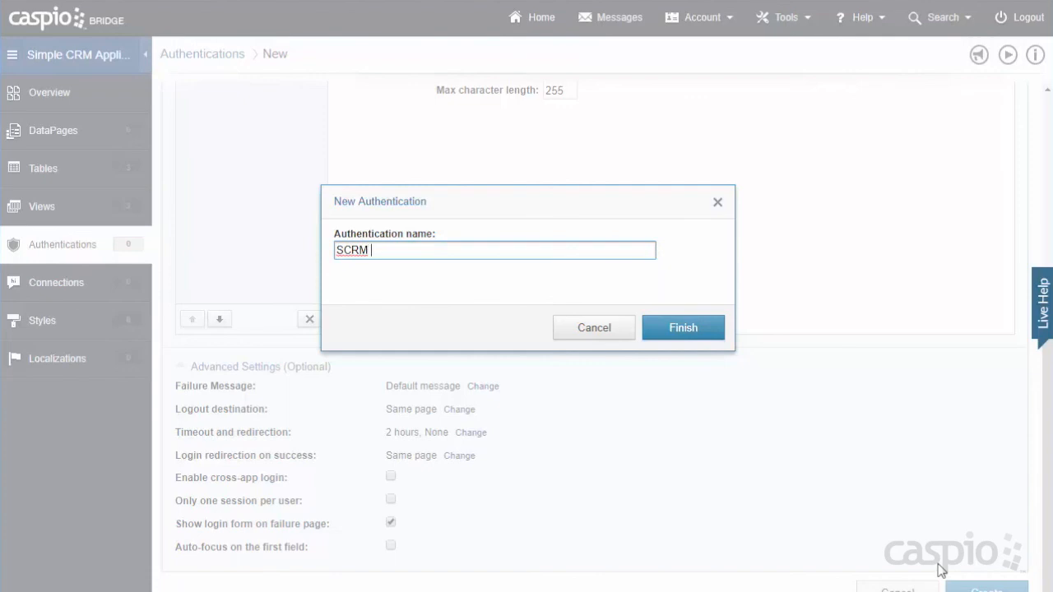
pyautogui.write('Manager Login')
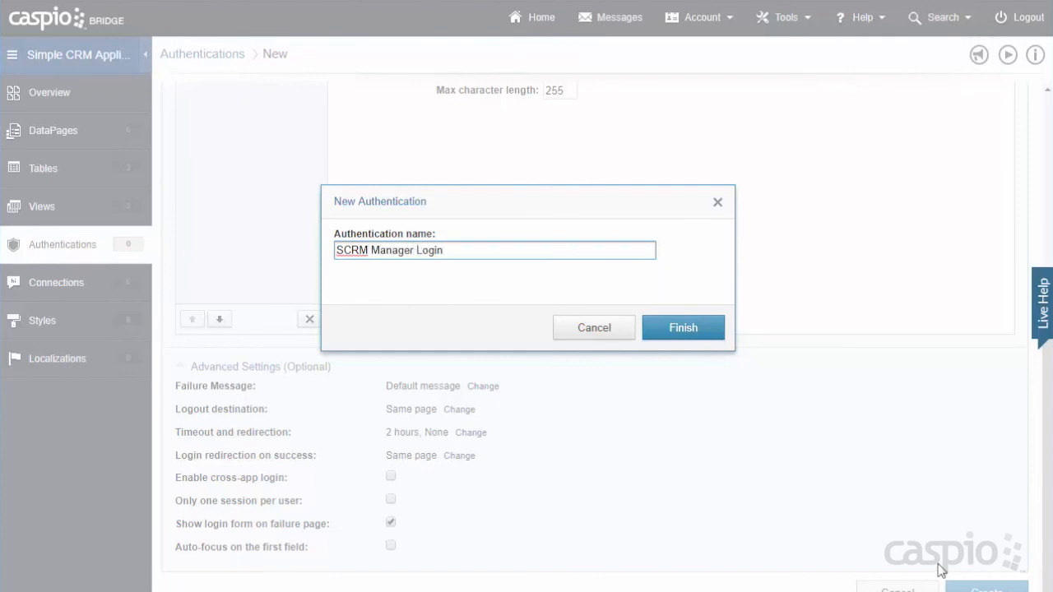
pyautogui.click(683, 328)
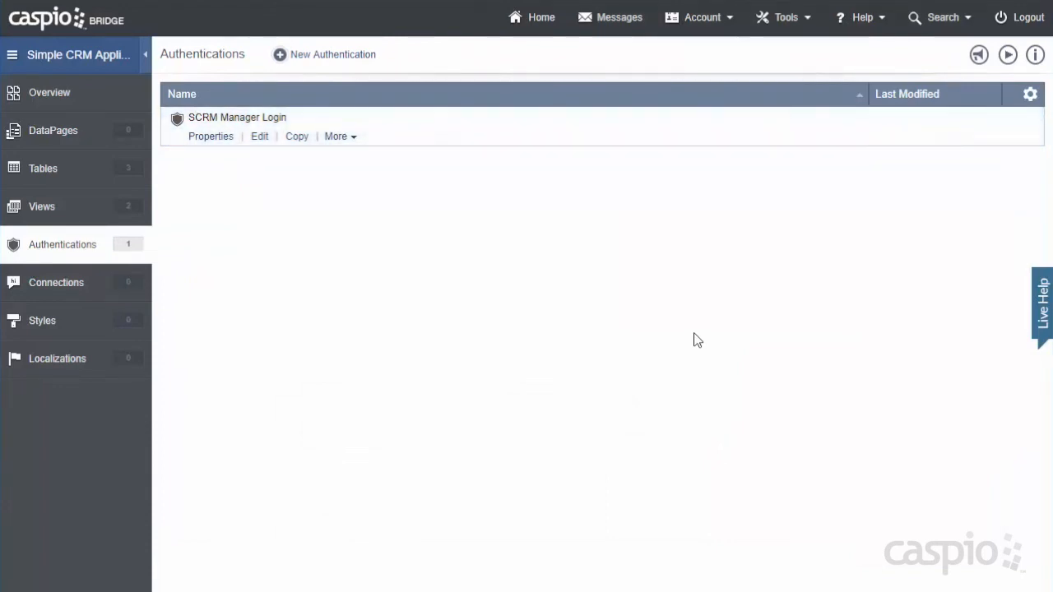
pyautogui.moveTo(135, 214)
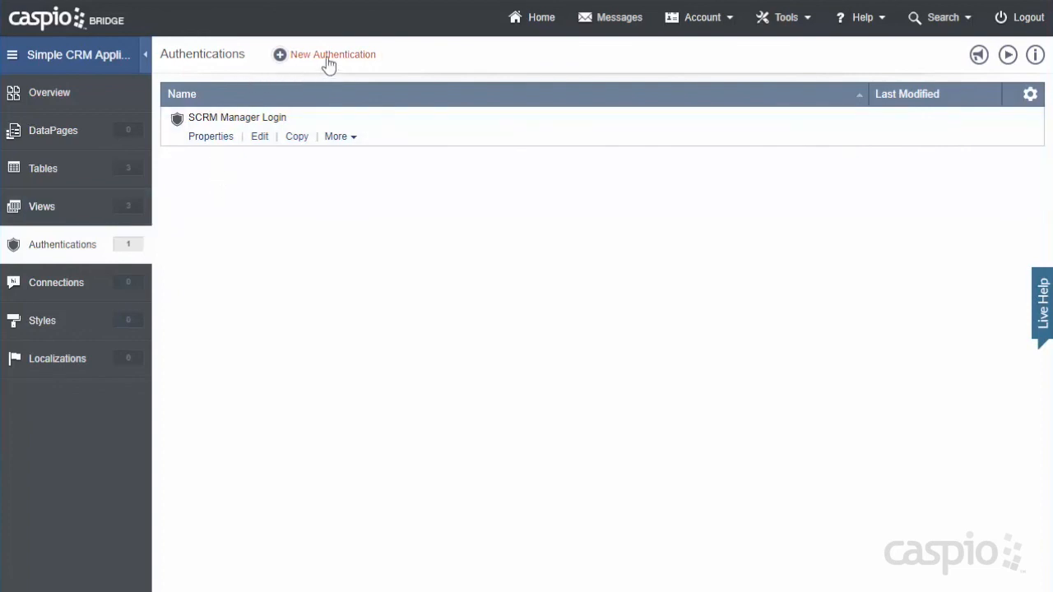
# Step: Start a new authentication on SCRM_Active_Employees with Custom setup and email label 'Email'
pyautogui.click(331, 54)
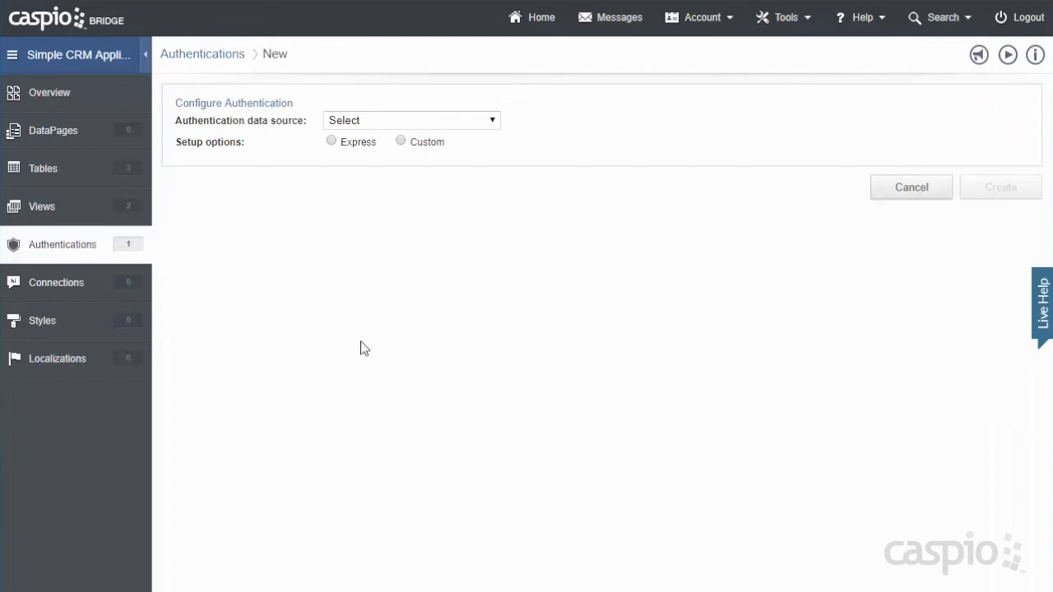
pyautogui.moveTo(502, 168)
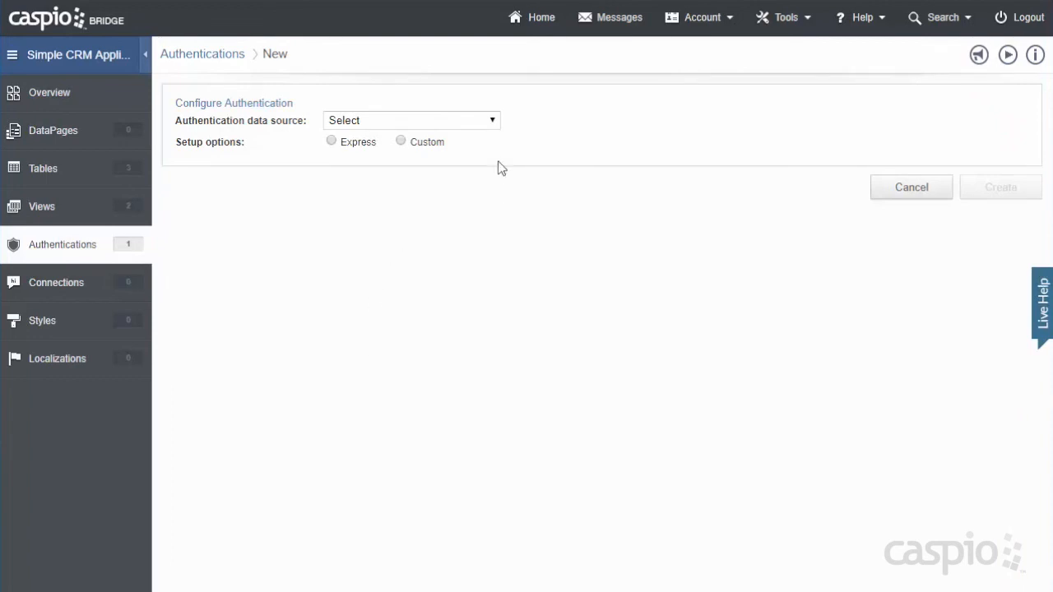
pyautogui.click(411, 121)
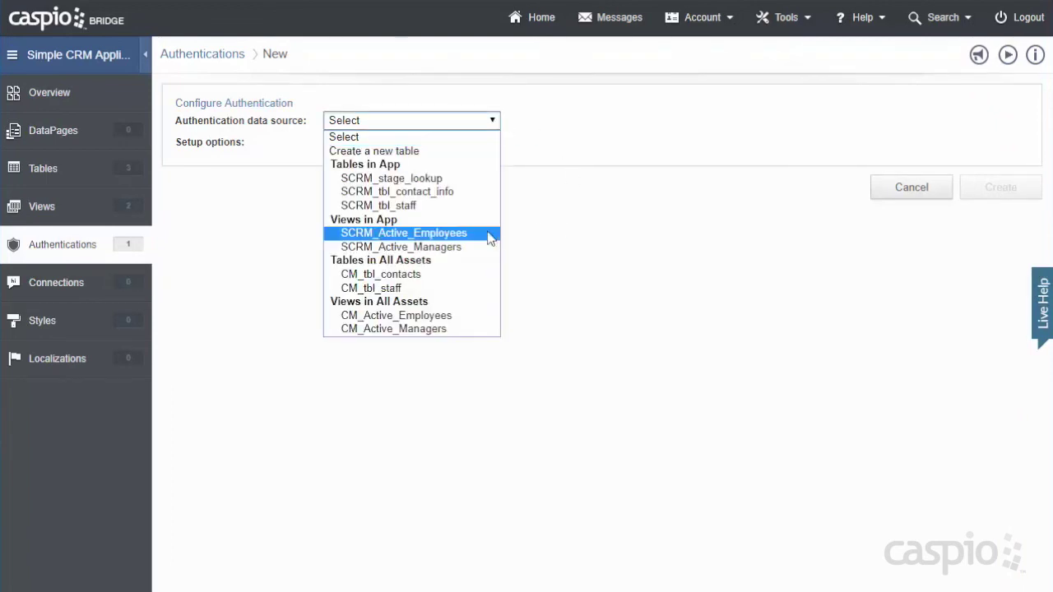
pyautogui.click(402, 233)
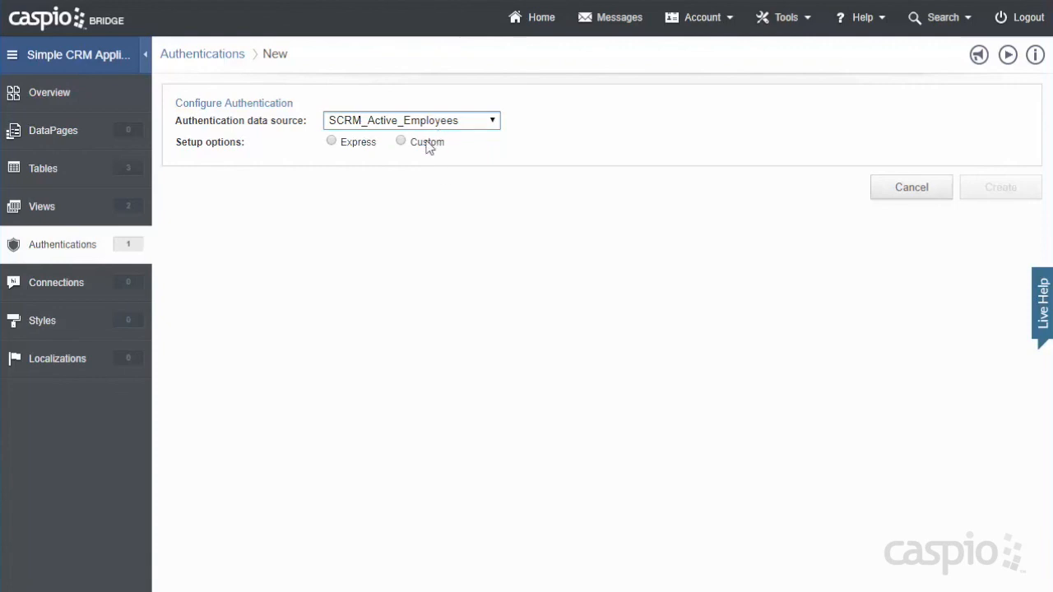
pyautogui.click(401, 140)
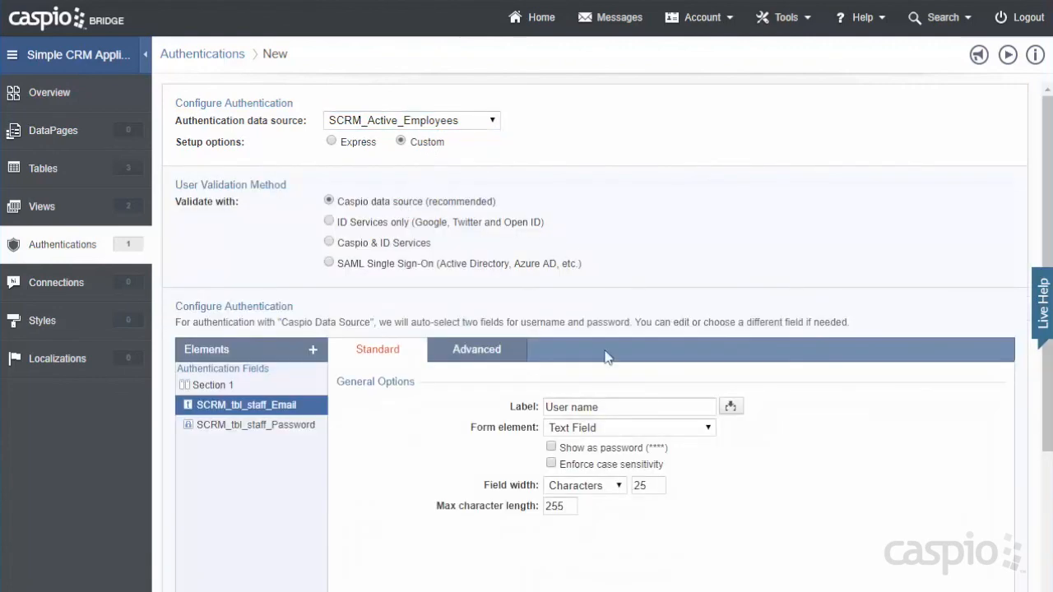
pyautogui.write('Email')
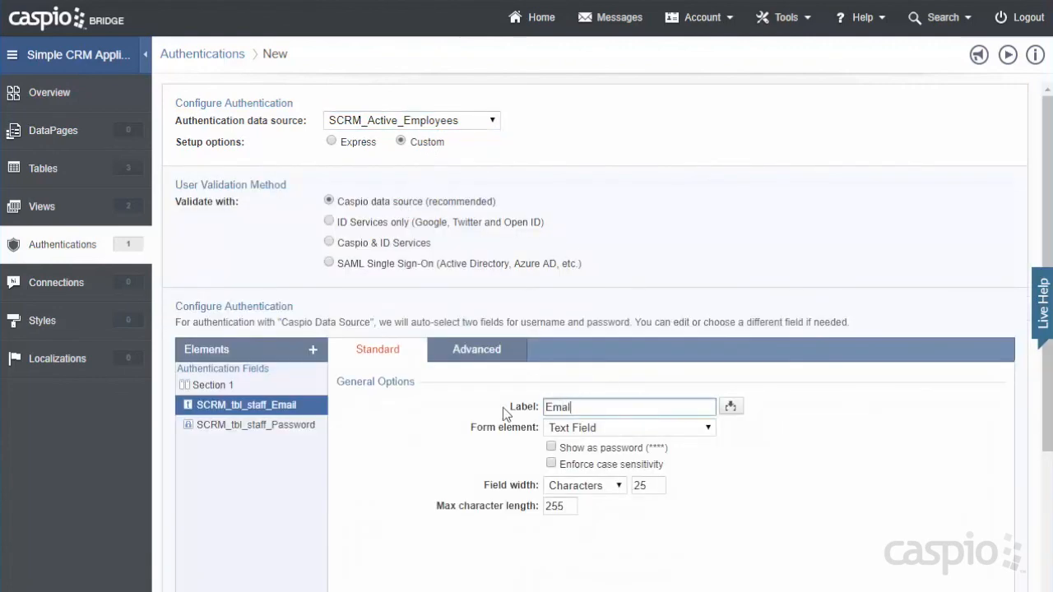
pyautogui.moveTo(702, 440)
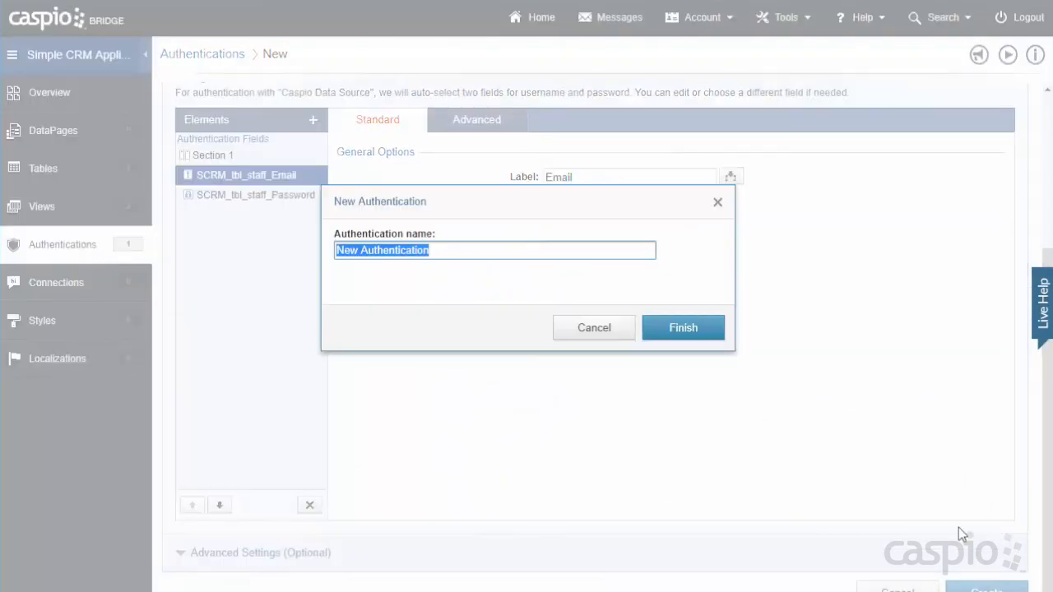
# Step: Enter the name 'SCRM Employee Login' and finish creating the authentication
pyautogui.write('SCRM')
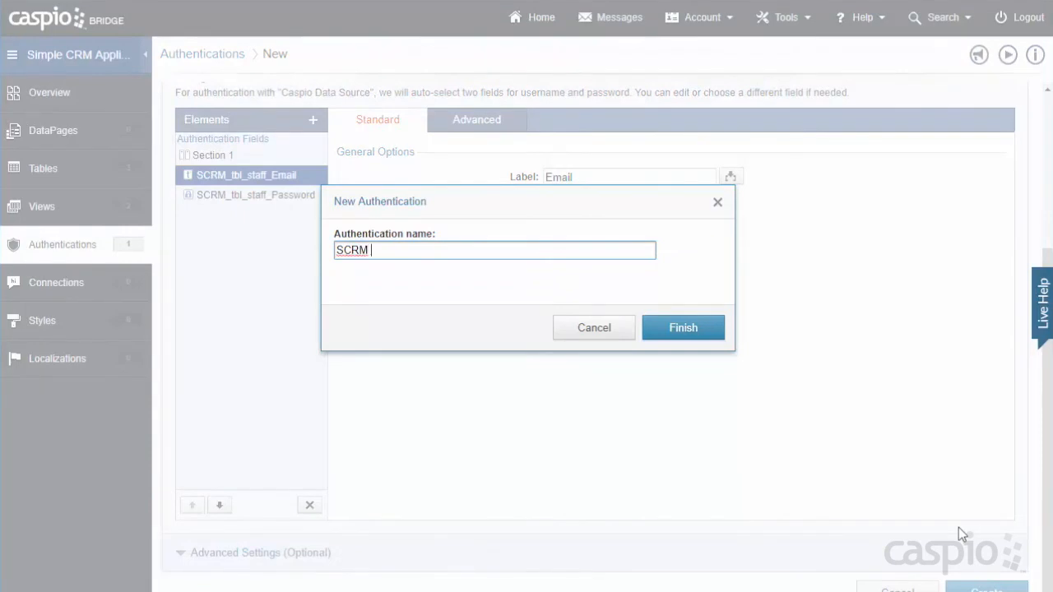
pyautogui.write('Employee Login')
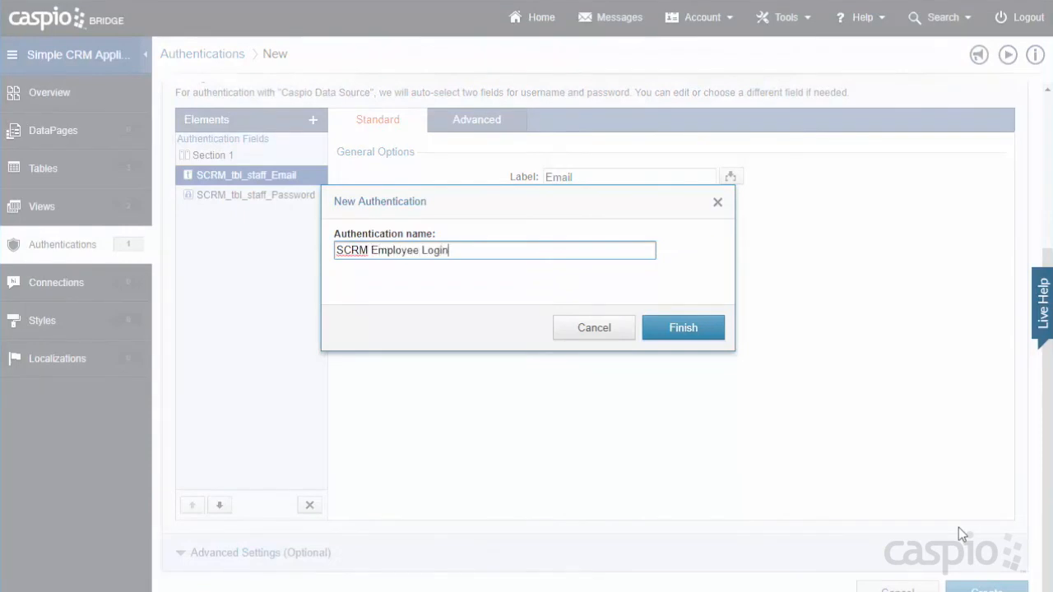
pyautogui.click(682, 327)
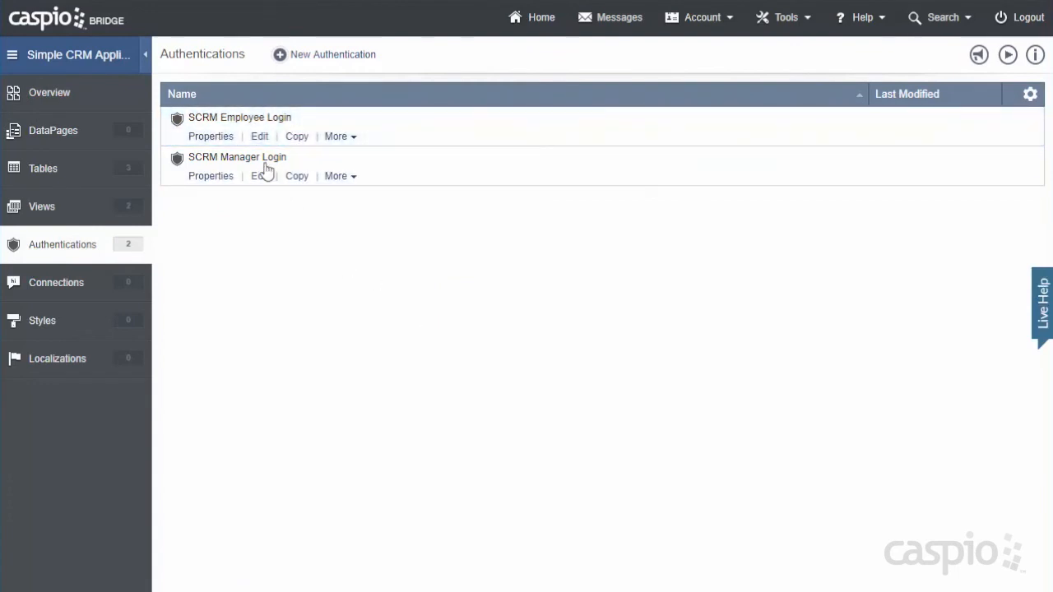
pyautogui.moveTo(306, 123)
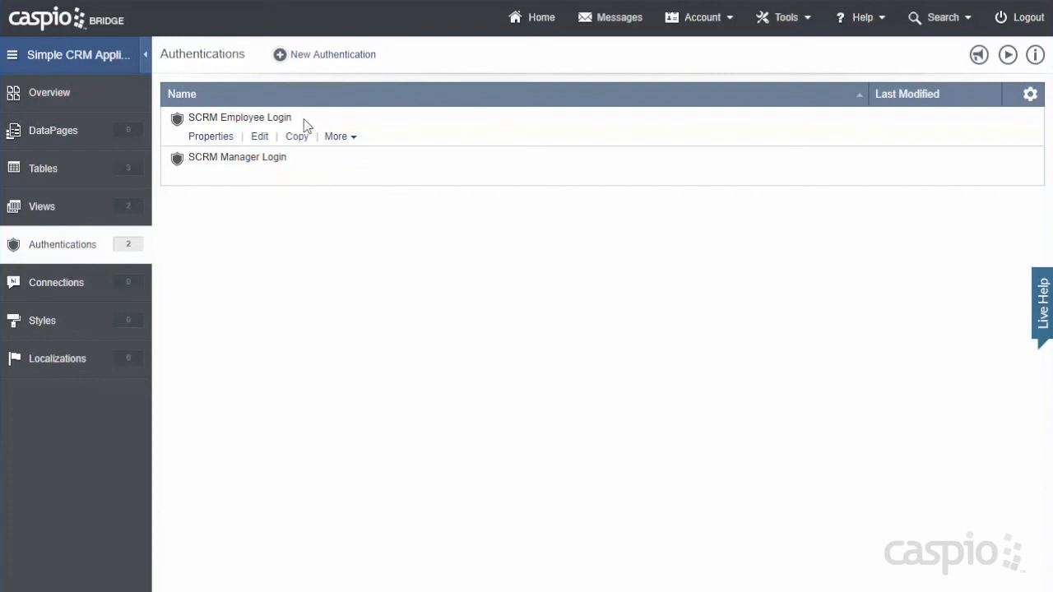
pyautogui.moveTo(309, 124)
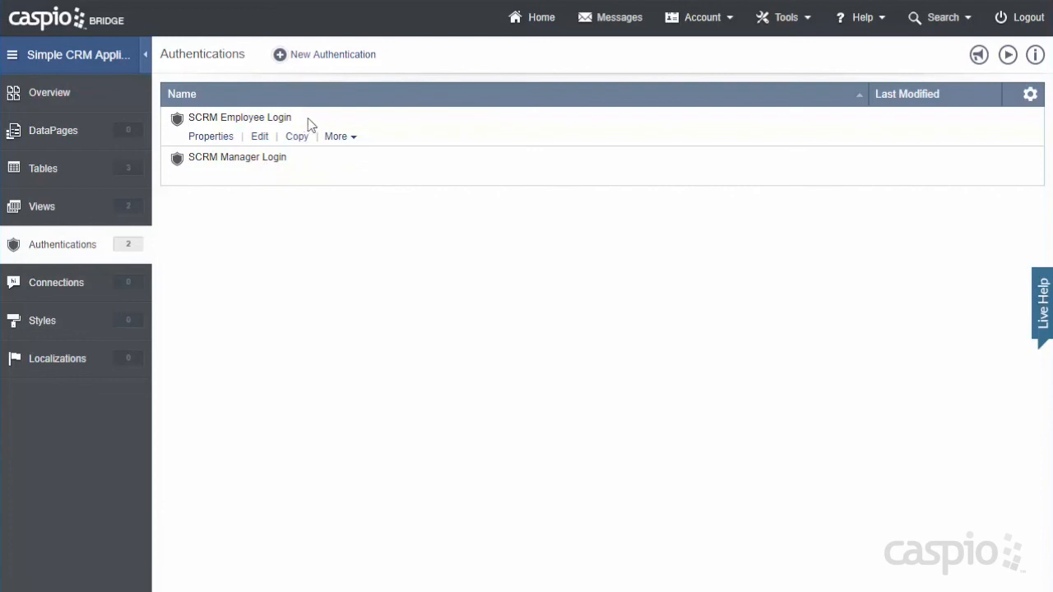
pyautogui.moveTo(331, 309)
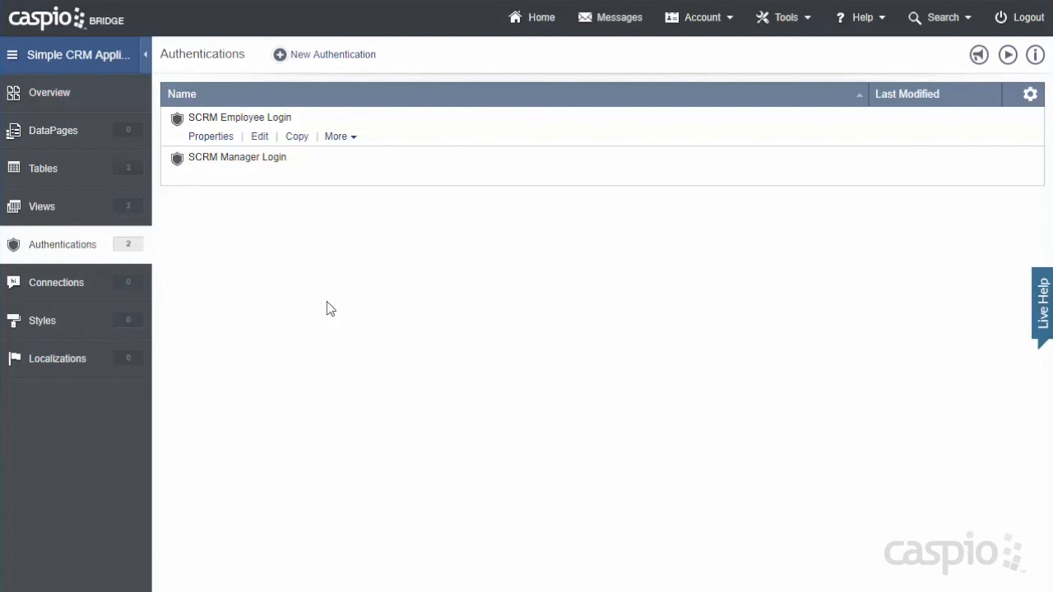